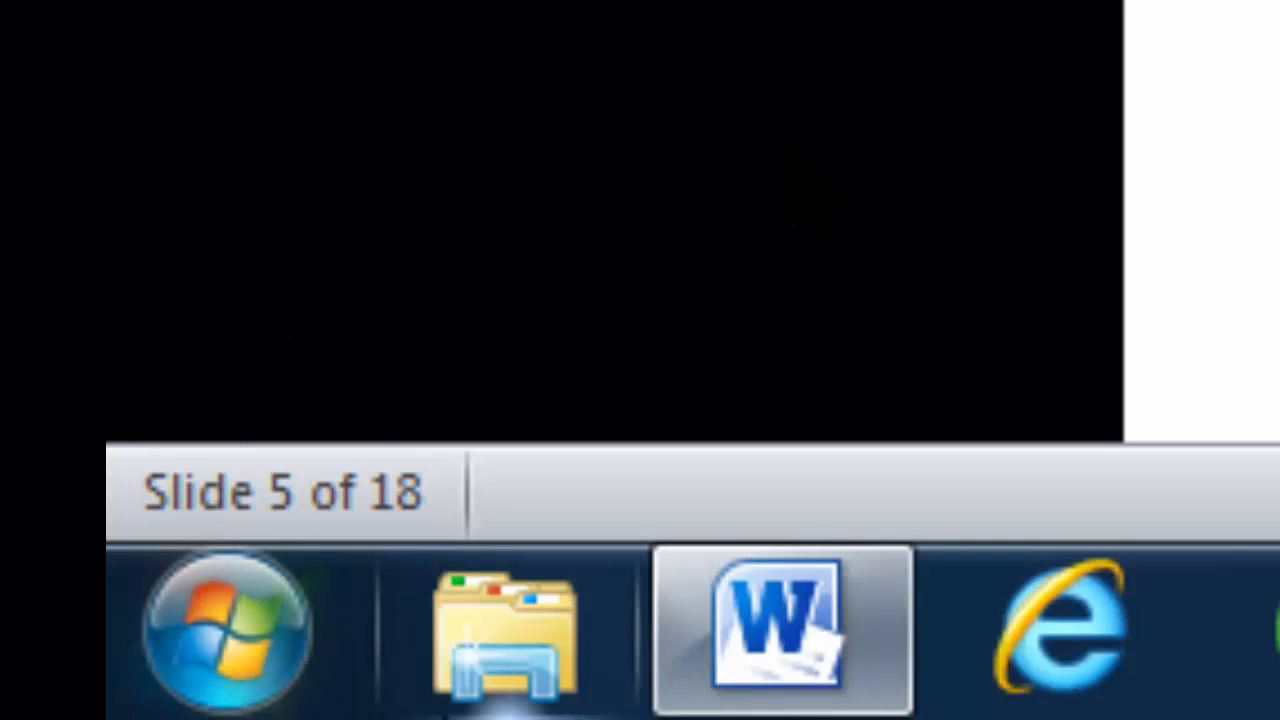
{"action": "mouse_move", "coordinate": [220, 640]}
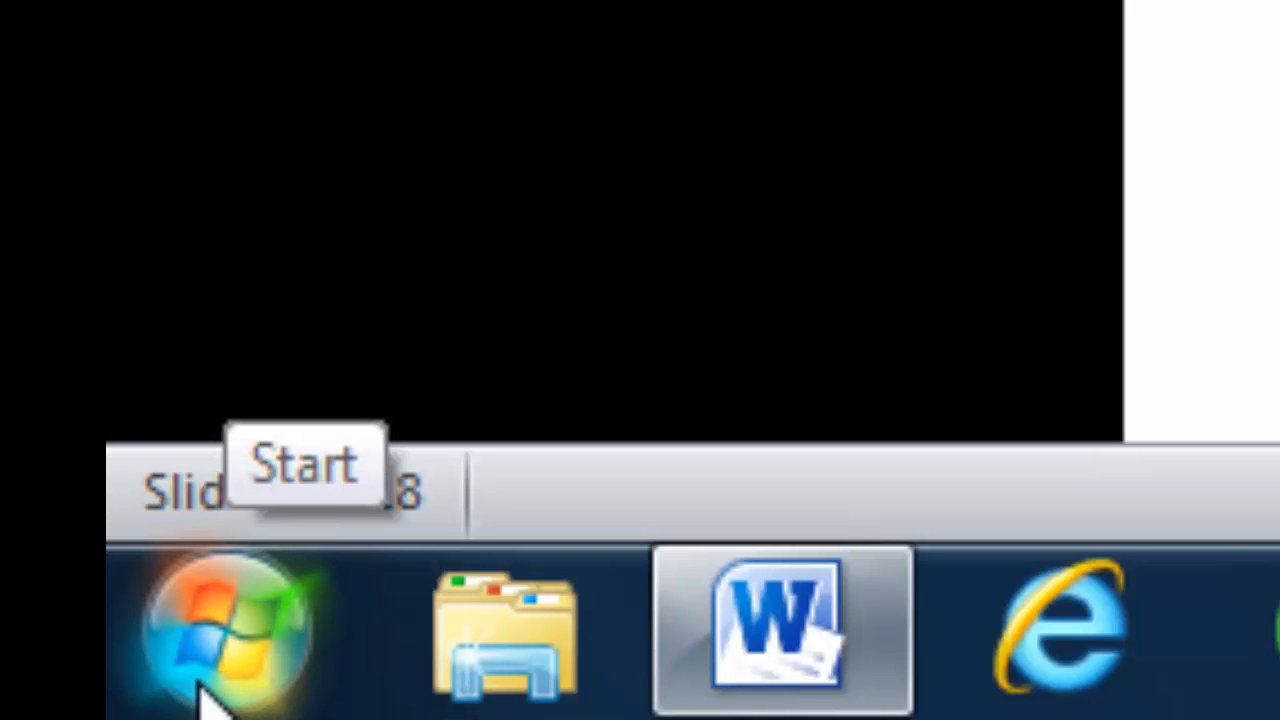
Launch the Command Line Processor from All Programs > IBM DB2 > DB2COPY1
{"action": "left_click", "coordinate": [225, 630]}
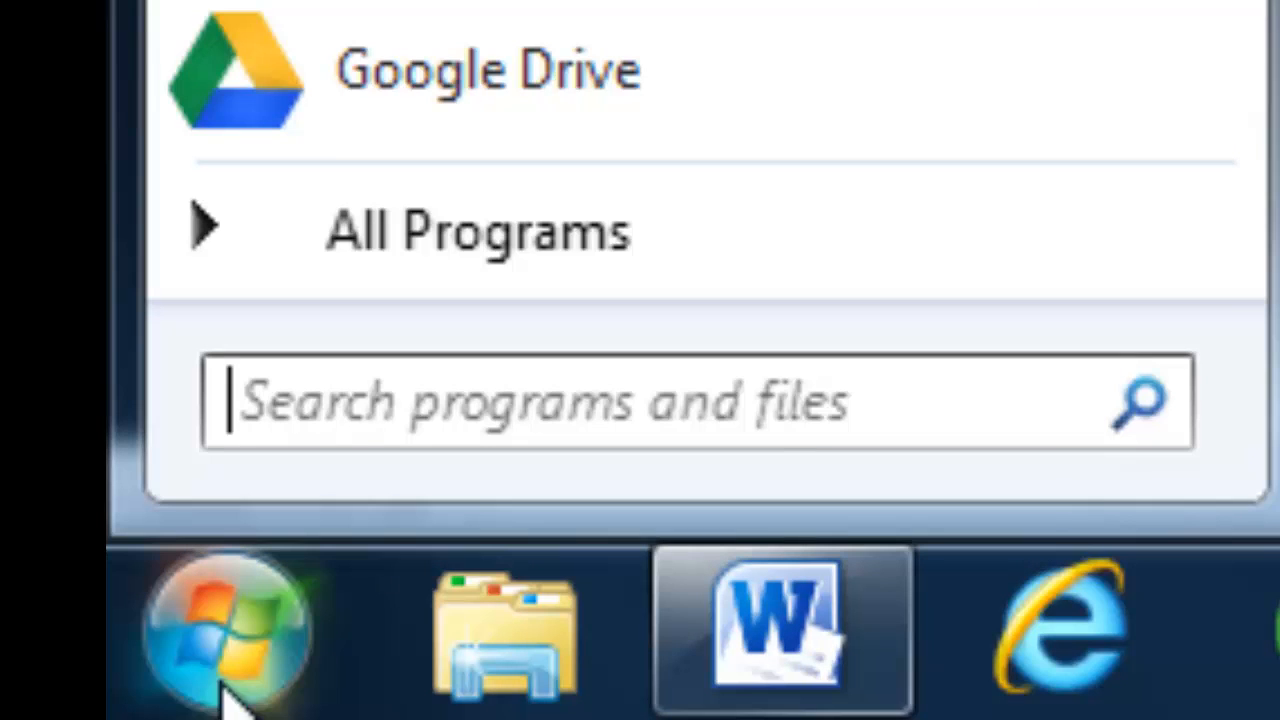
{"action": "mouse_move", "coordinate": [195, 385]}
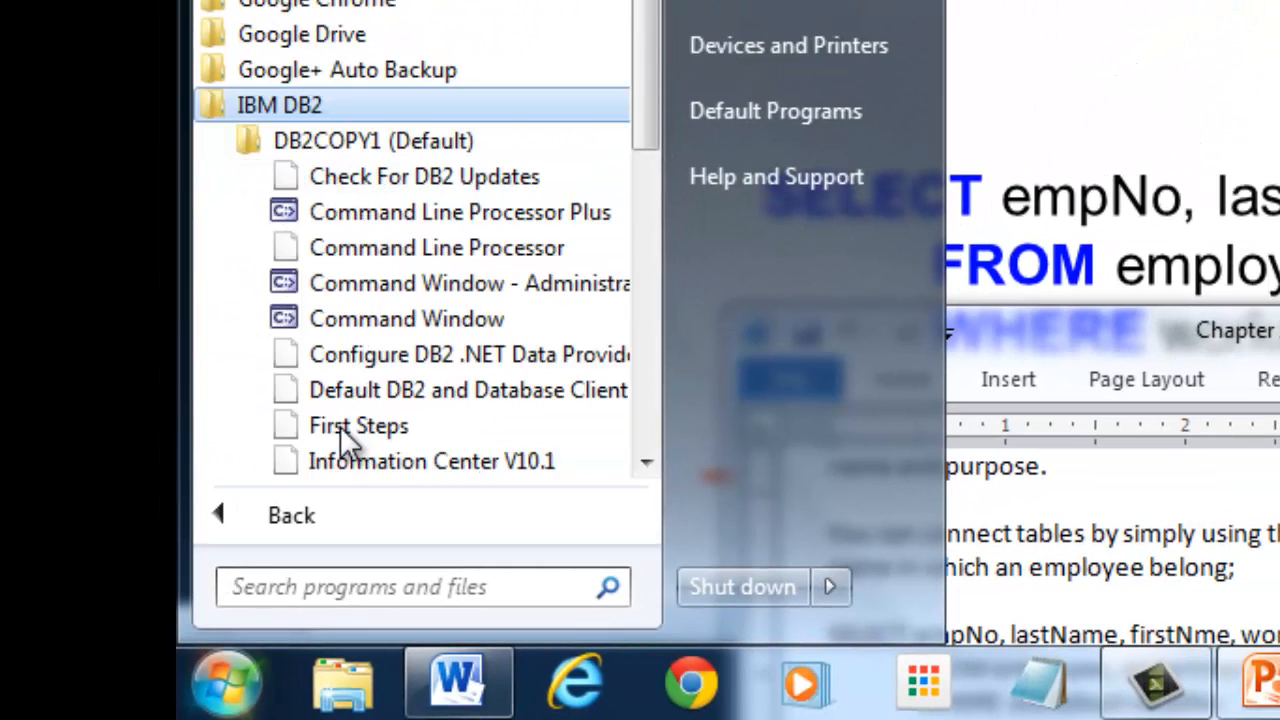
{"action": "left_click", "coordinate": [490, 260]}
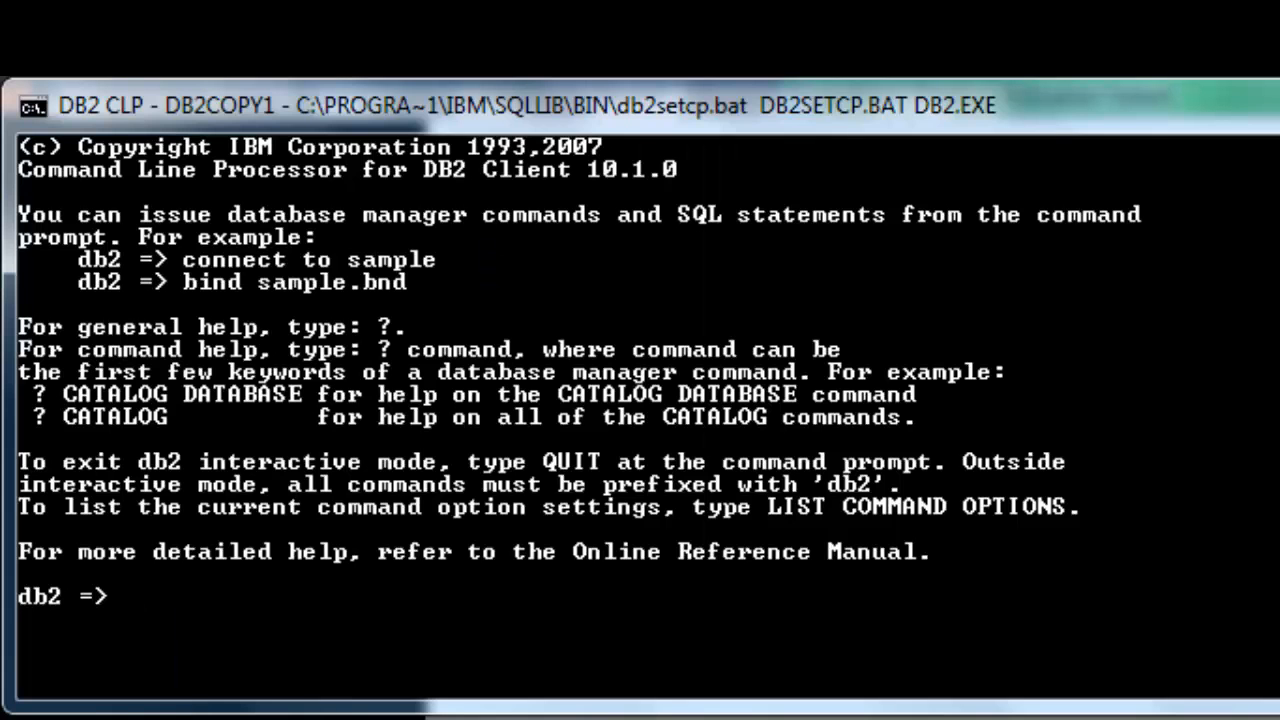
Connect to the SAMPLE database with CONNECT TO sample
{"action": "type", "text": "CONNECT"}
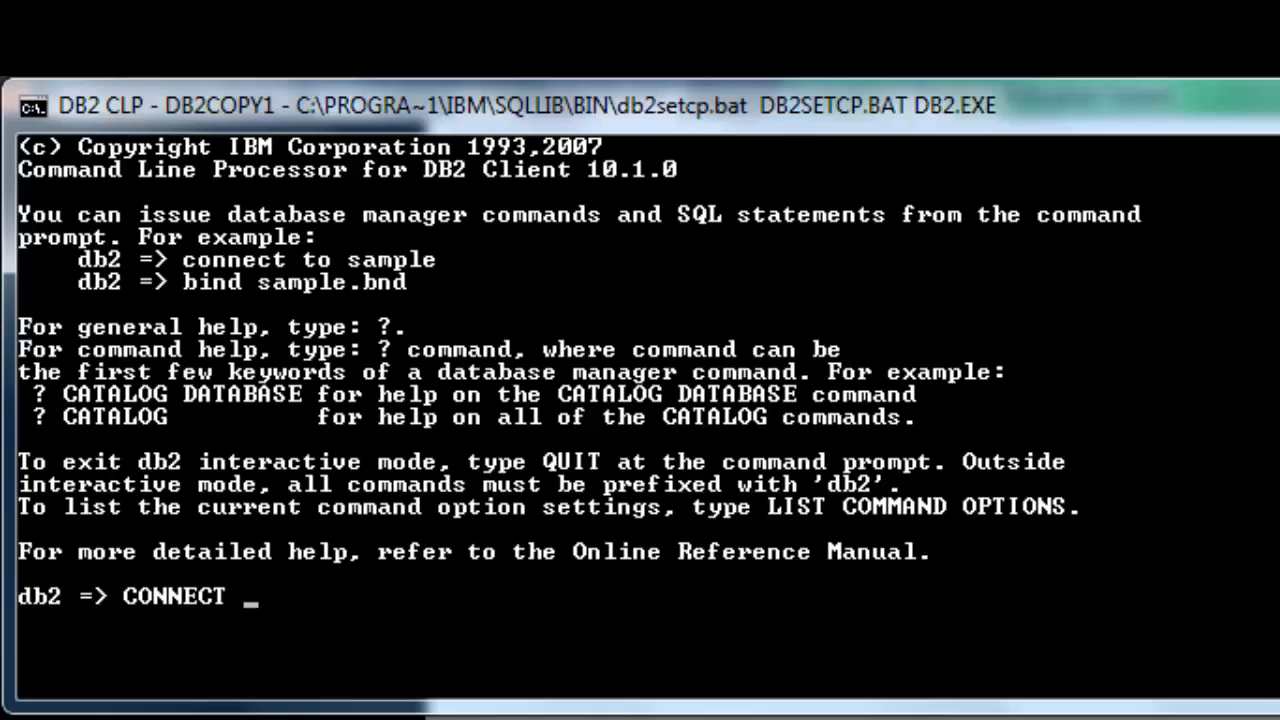
{"action": "type", "text": "TO sample"}
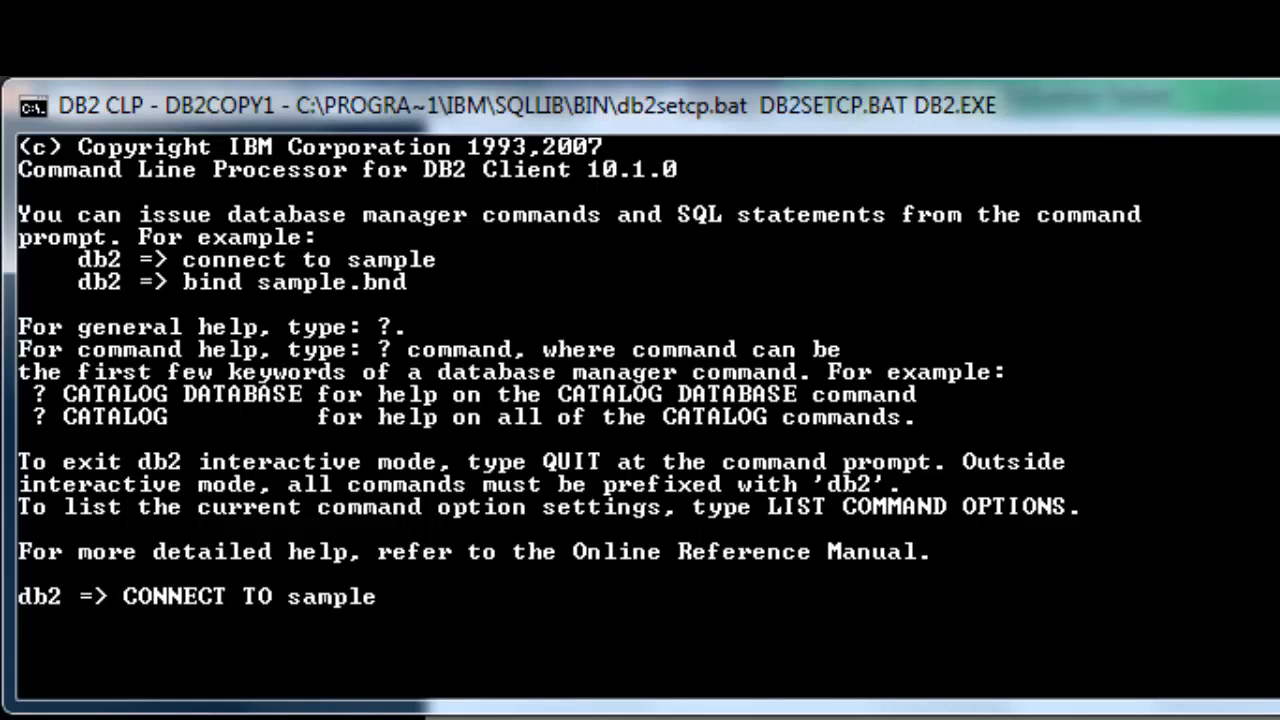
{"action": "key", "text": "enter"}
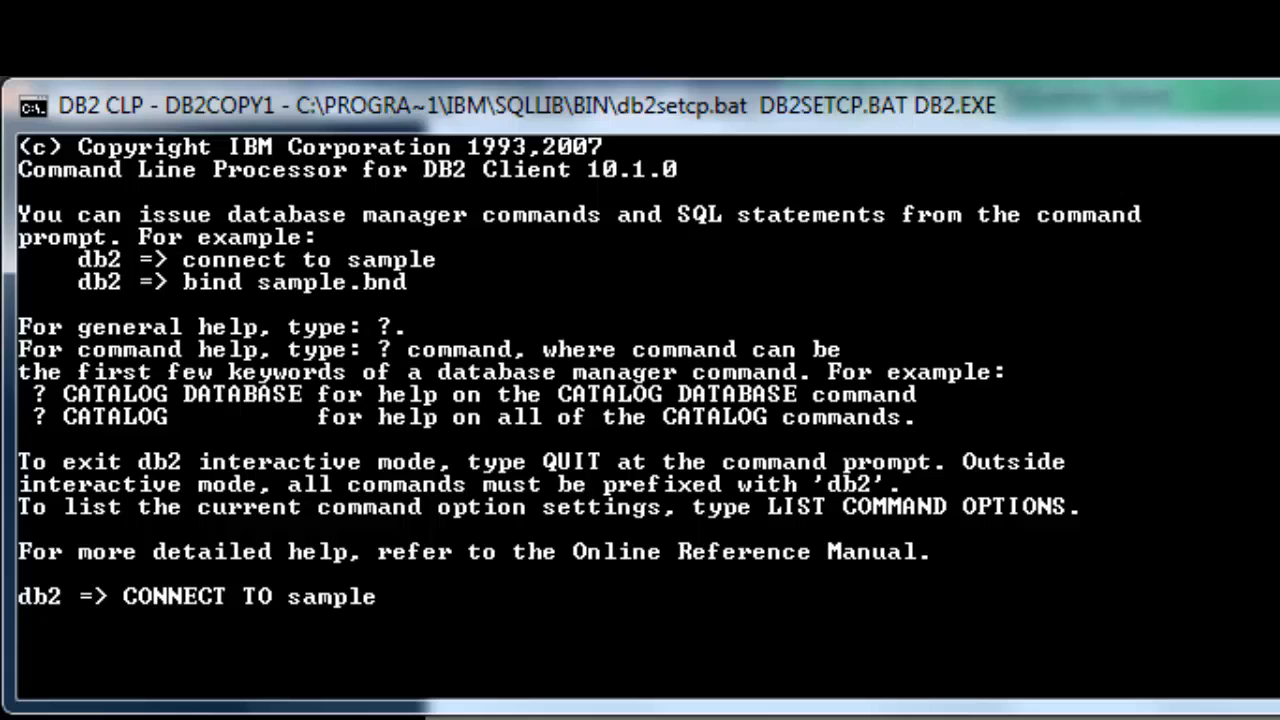
{"action": "key", "text": "enter"}
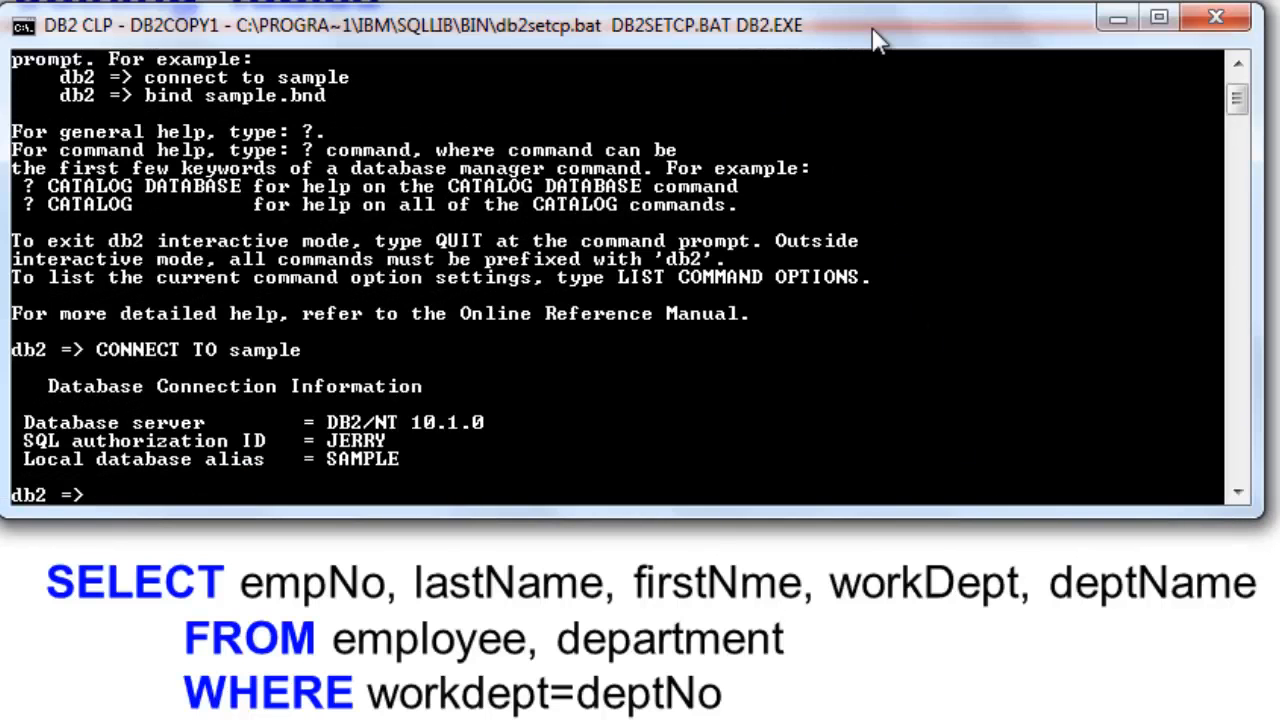
Run the employee–department SELECT joined on workDept=deptno, returning 42 records
{"action": "type", "text": "SE"}
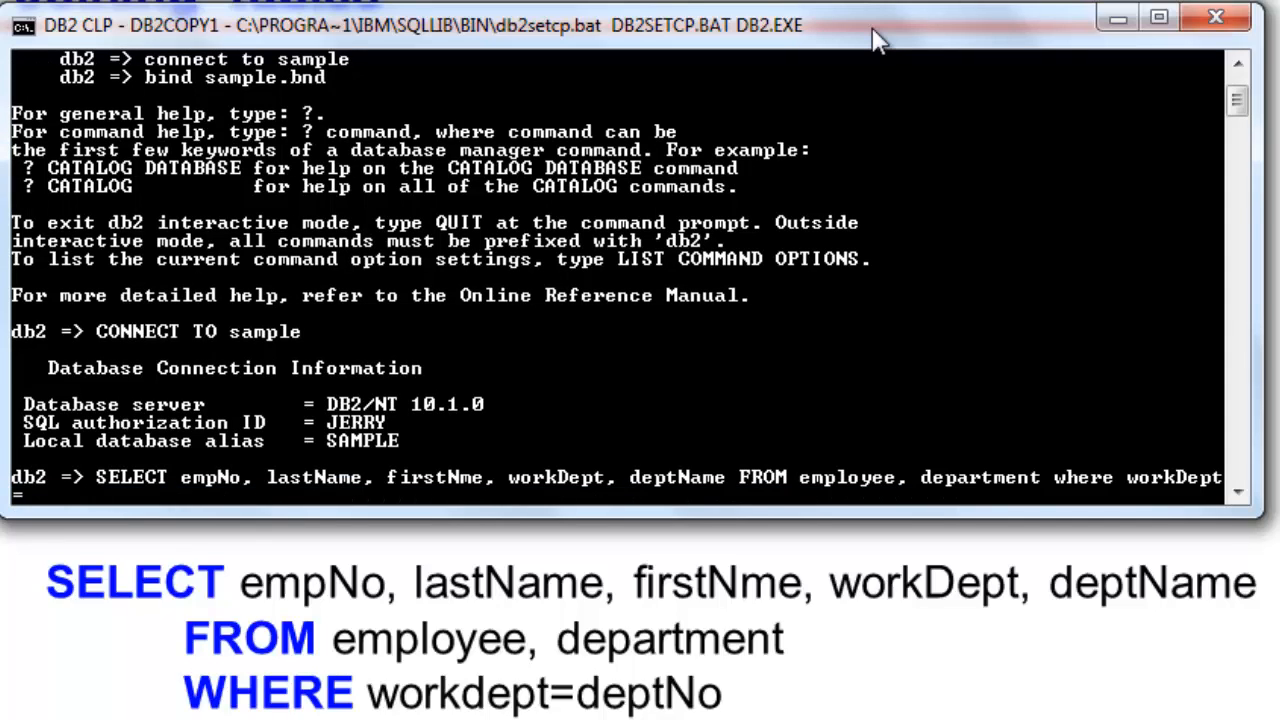
{"action": "type", "text": "=deptno"}
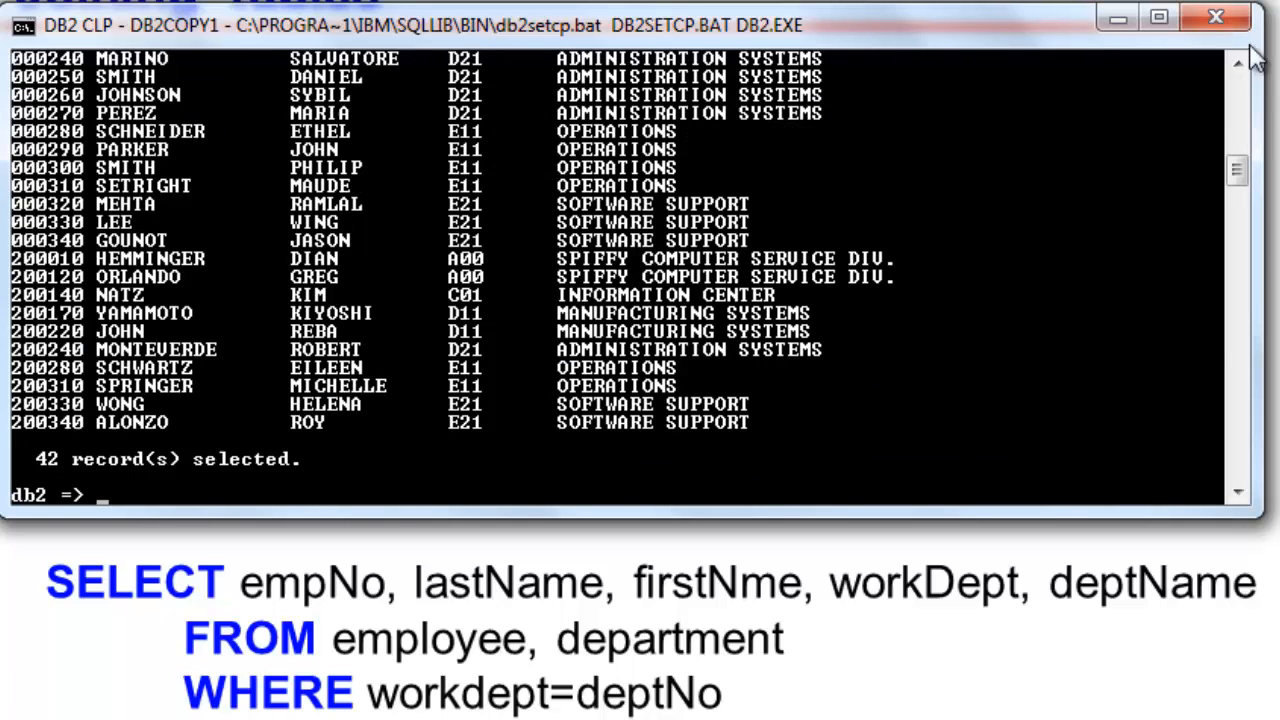
{"action": "left_click", "coordinate": [1238, 65]}
{"action": "type", "text": "DESCRIBE TABLE emplo"}
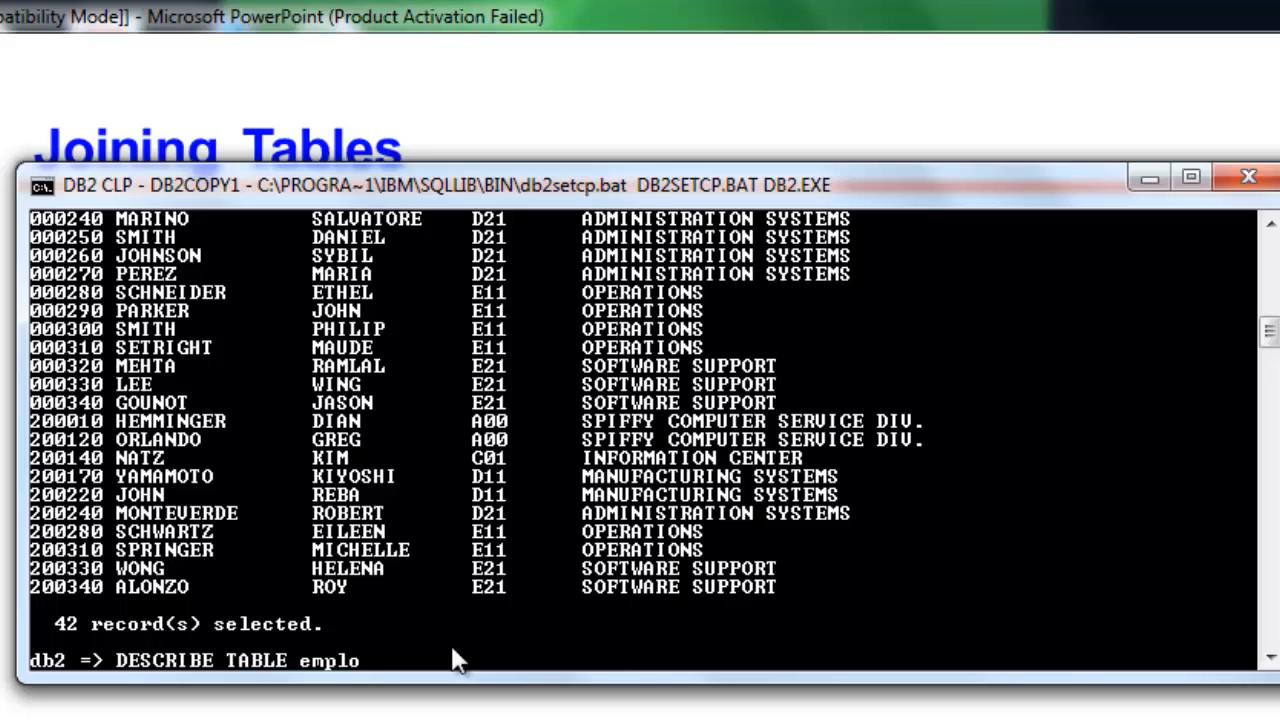
Describe the employee table (14 columns) and department table (5 columns)
{"action": "type", "text": "yee"}
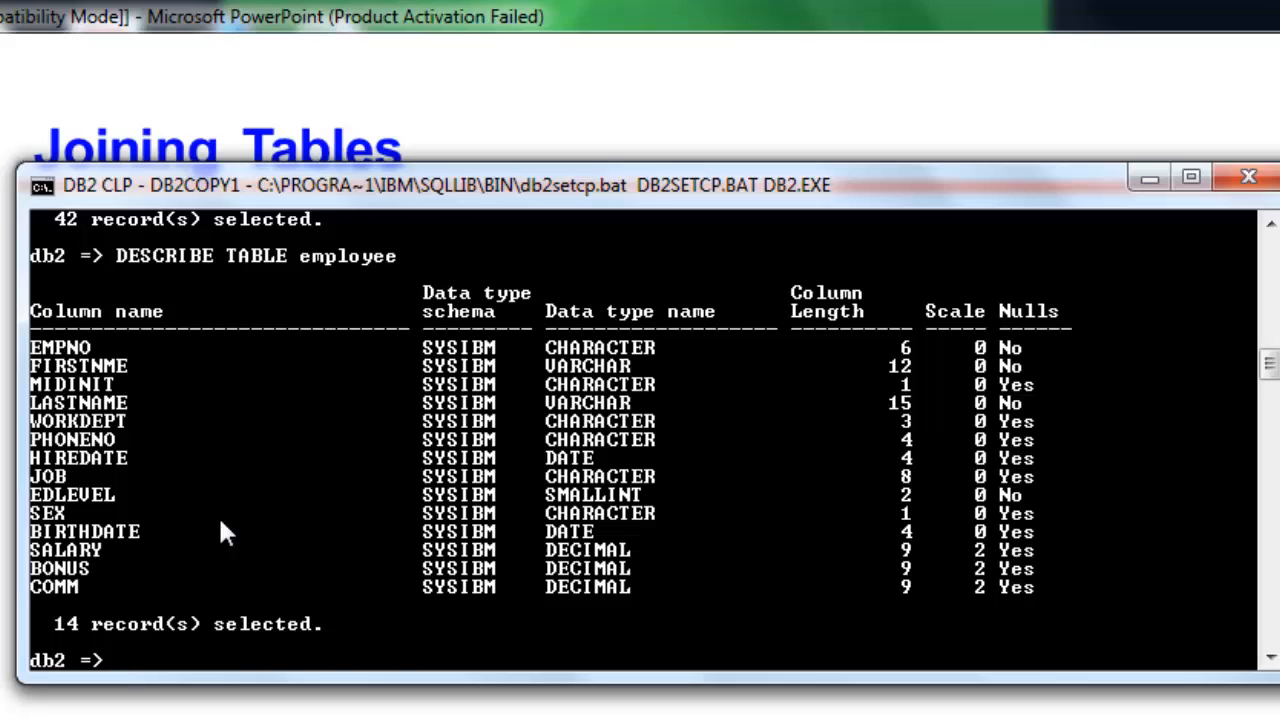
{"action": "type", "text": "DESCRIBE TABLE emplo"}
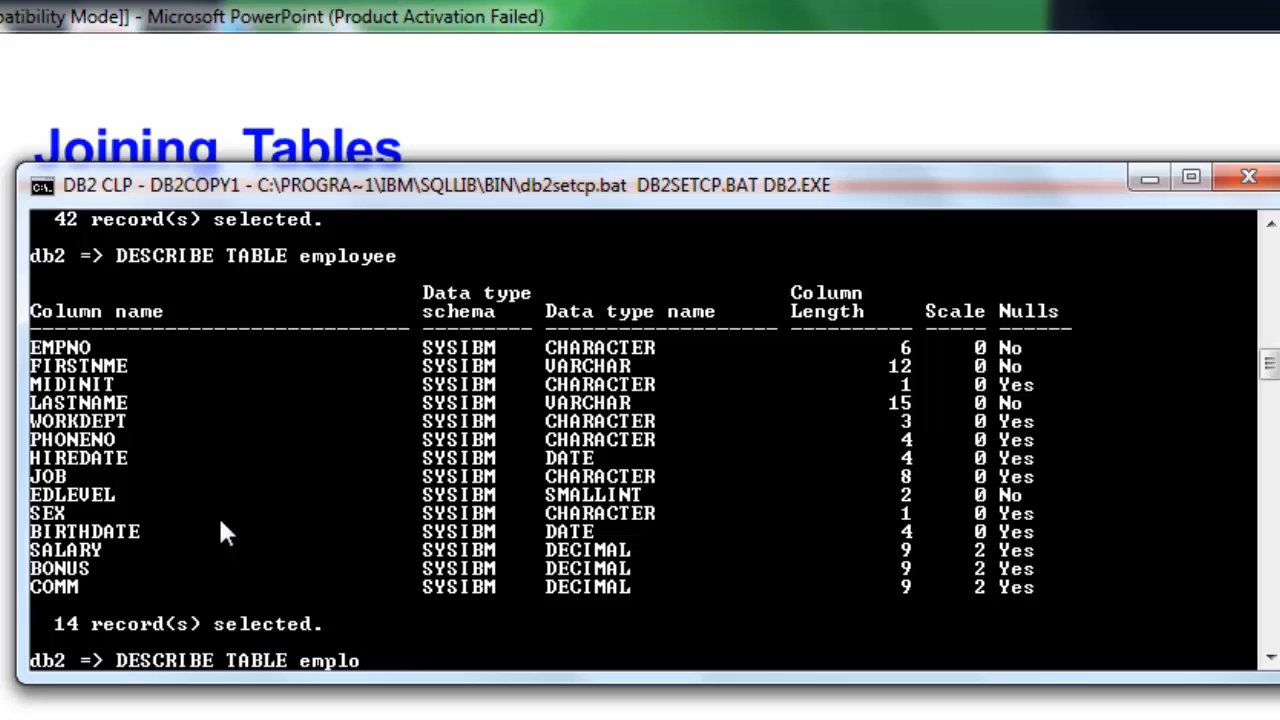
{"action": "type", "text": "department"}
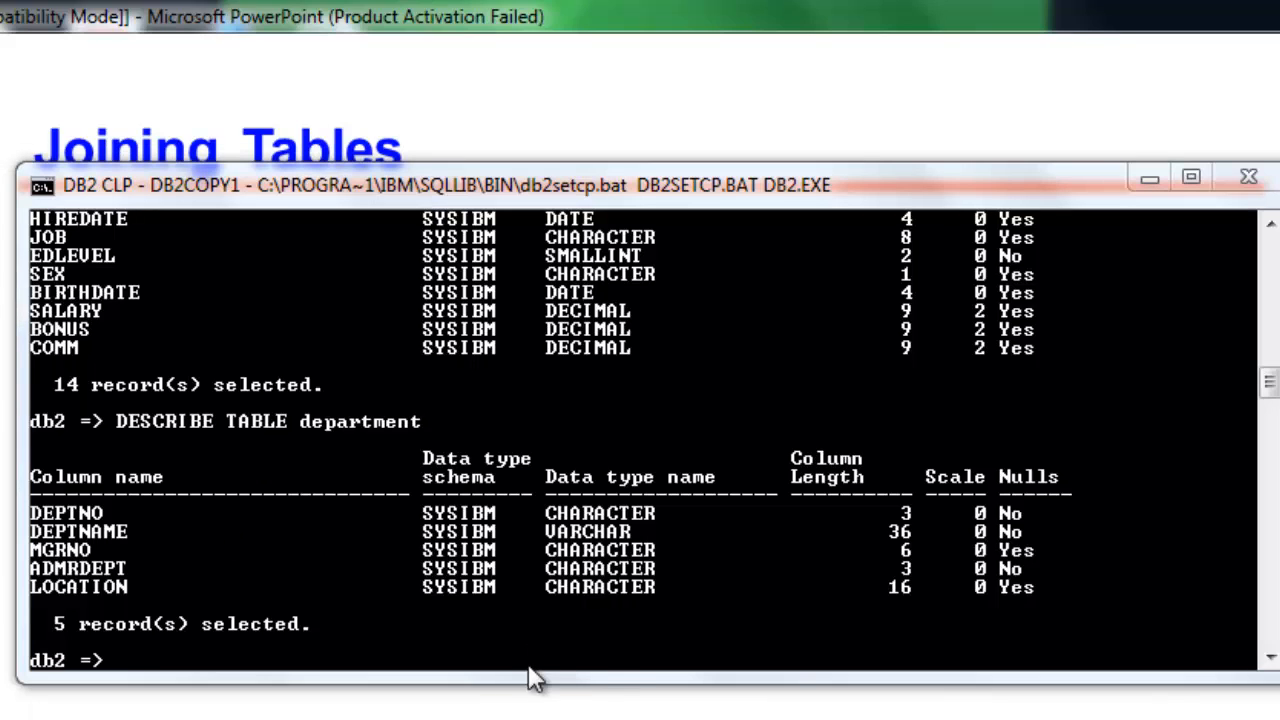
{"action": "type", "text": "DESCRIBE TABLE employee"}
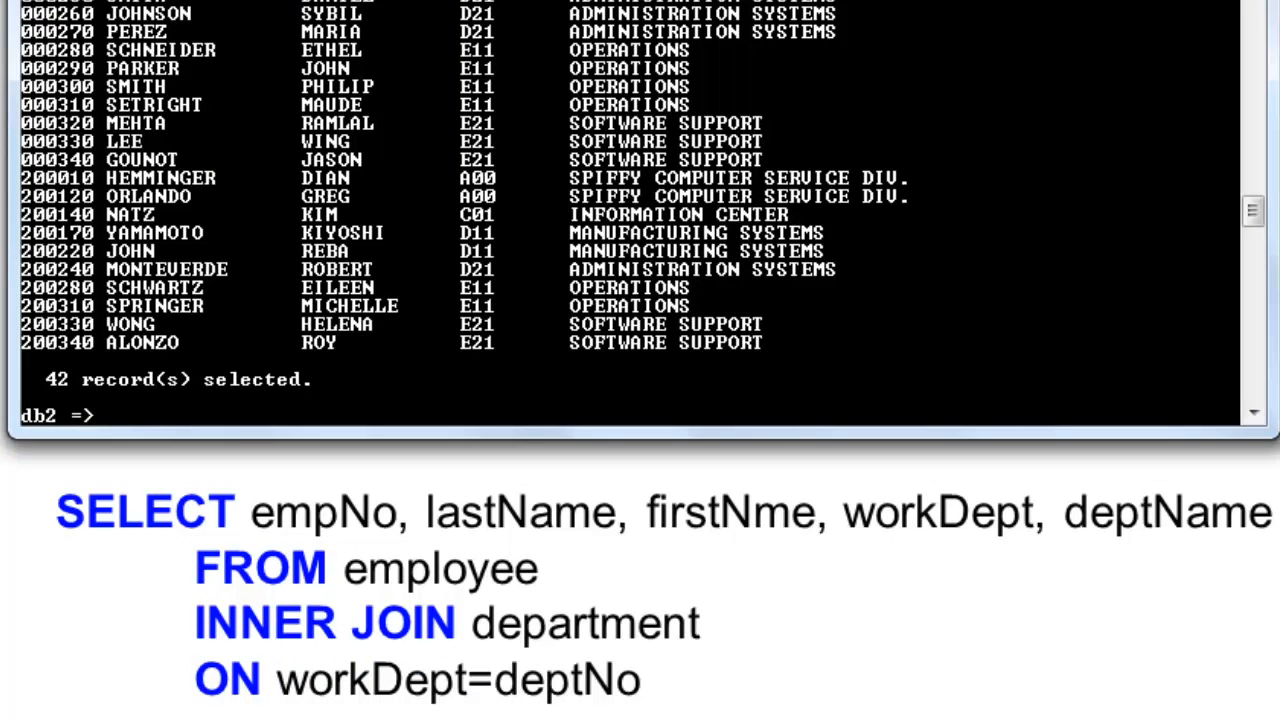
Run SELECT empNo, lastName, firstNme, workDept, deptName with INNER JOIN ON workDept=deptNo
{"action": "type", "text": "SELEC"}
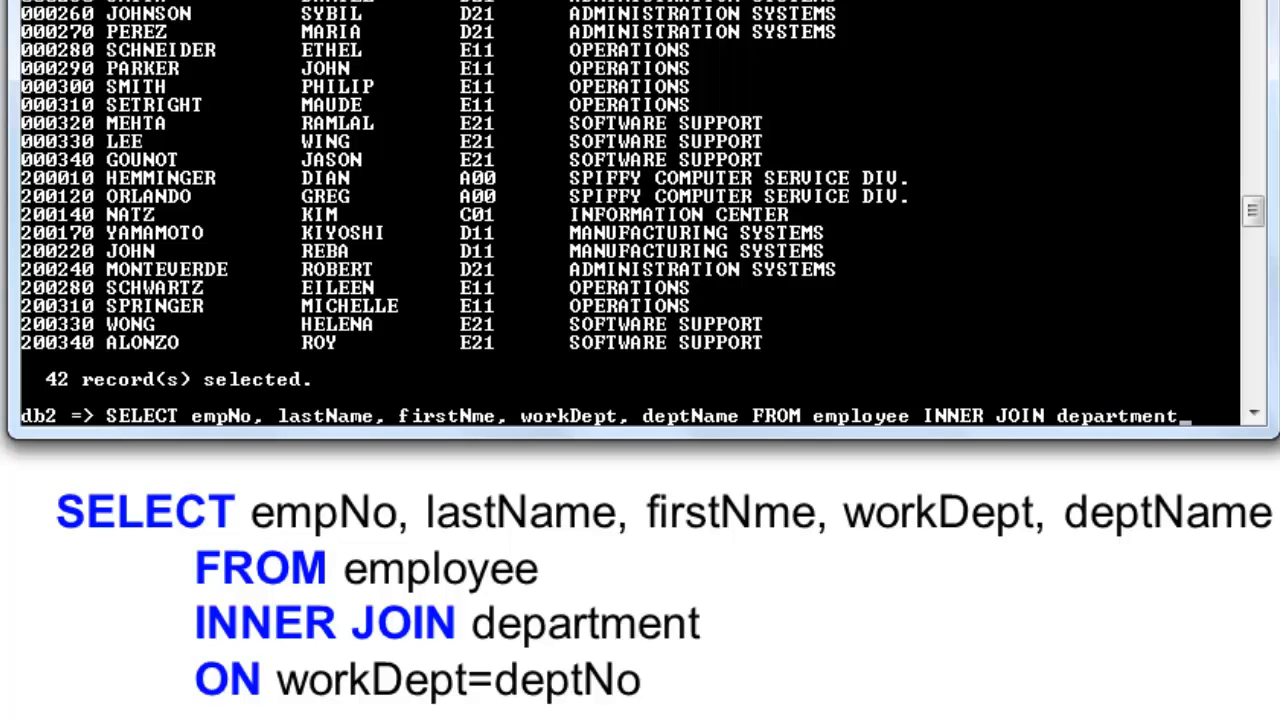
{"action": "type", "text": "ON workDept"}
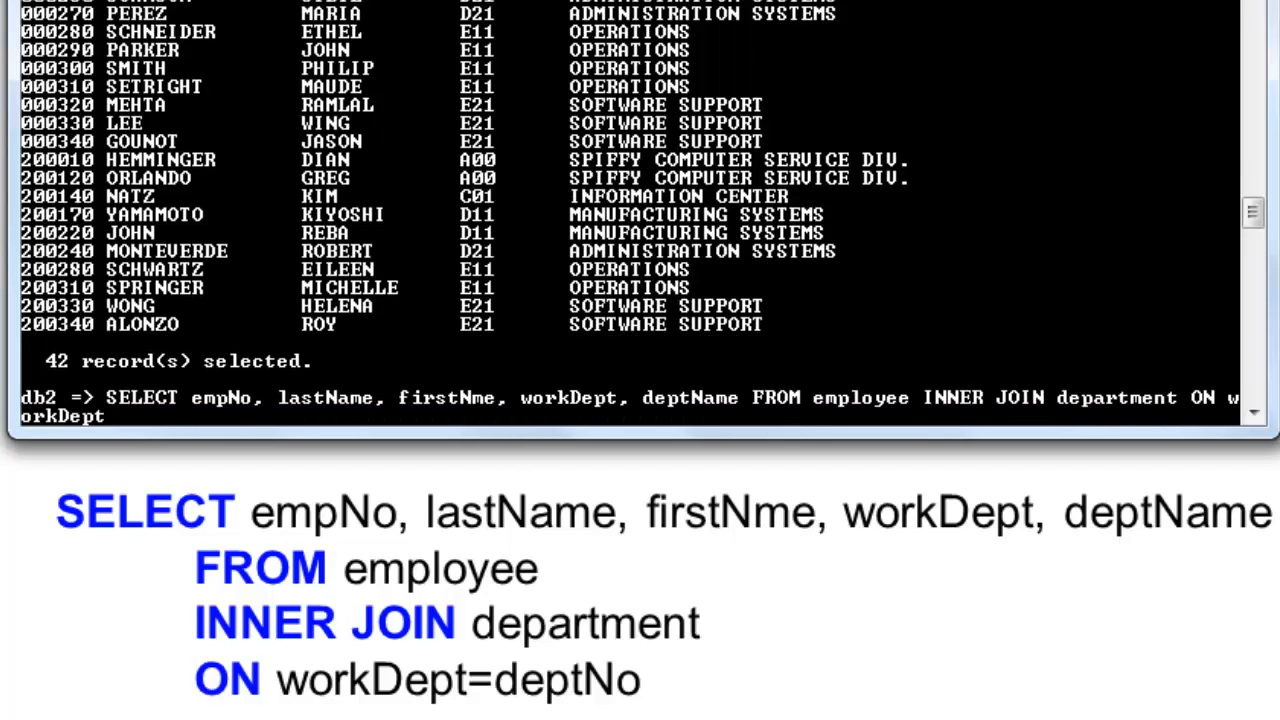
{"action": "type", "text": "=deptN"}
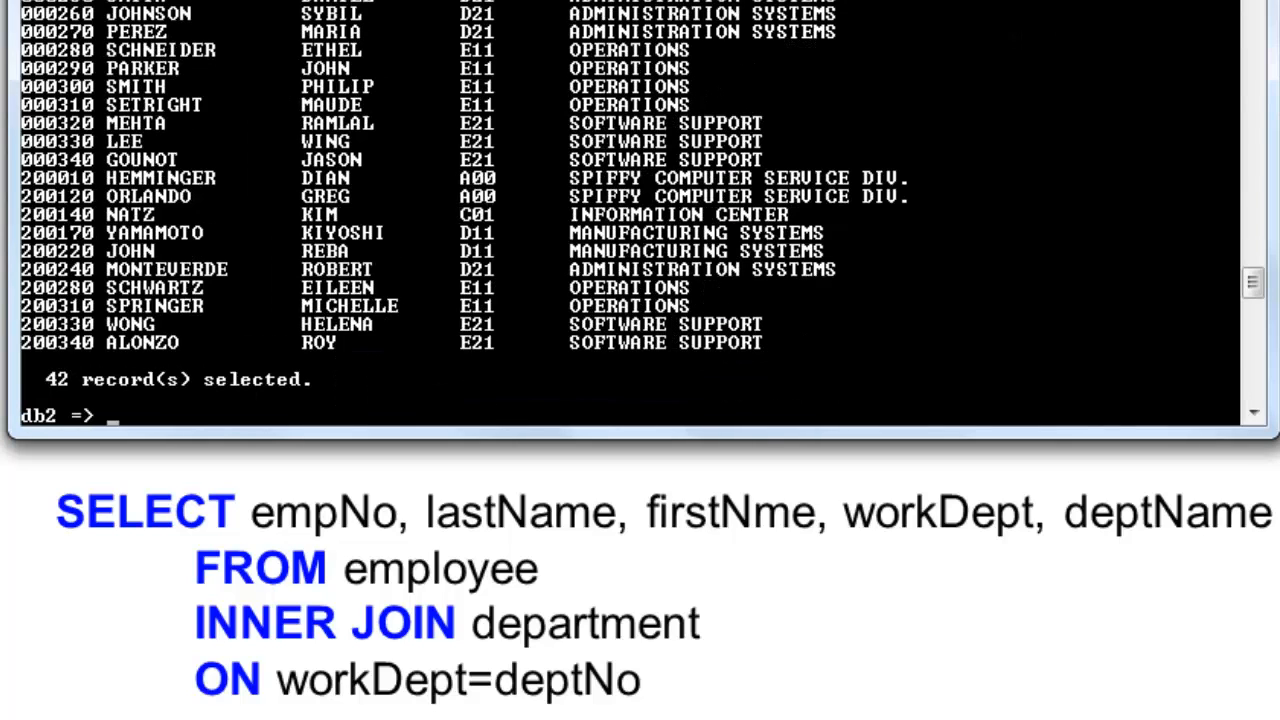
{"action": "scroll", "scroll_direction": "down", "scroll_amount": 3}
{"action": "type", "text": "SELECT d.deptNo, d.deptName, p.projNo, p.projName FROM department d LEFT JOIN p"}
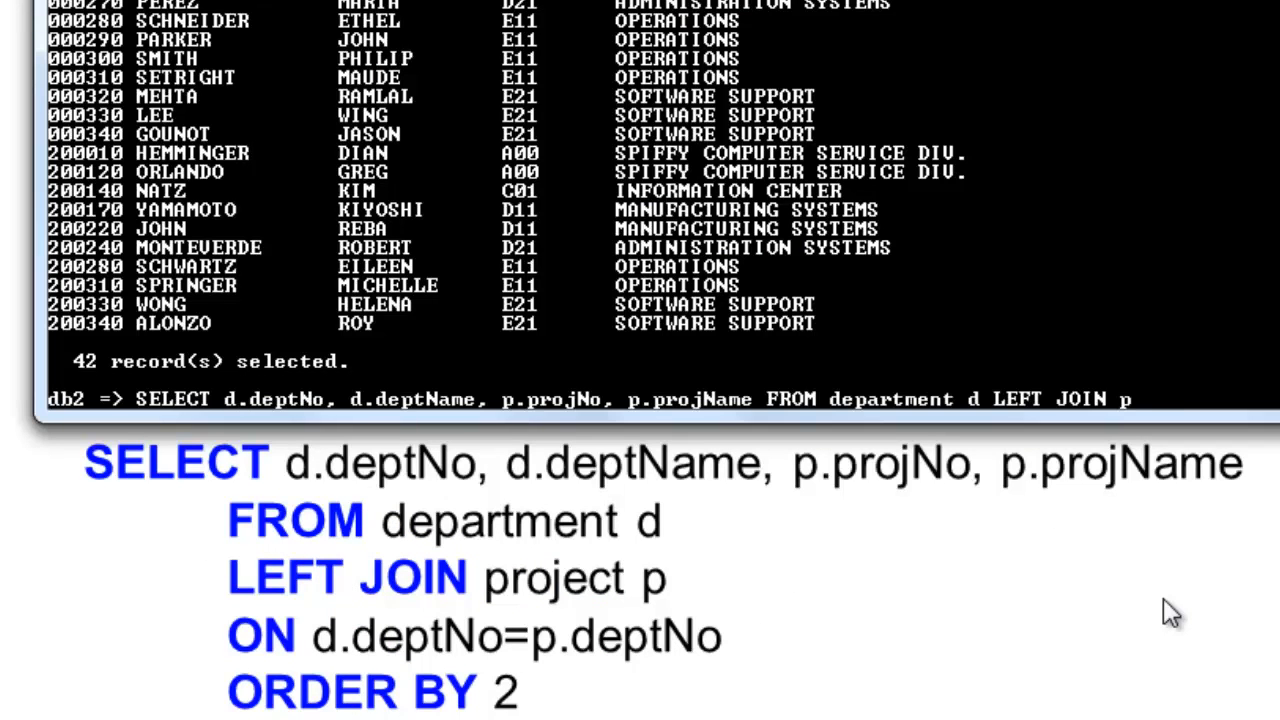
Complete the LEFT JOIN with 'ON d.deptNo=p.deptNO ORDER BY 2'
{"action": "type", "text": "roject p"}
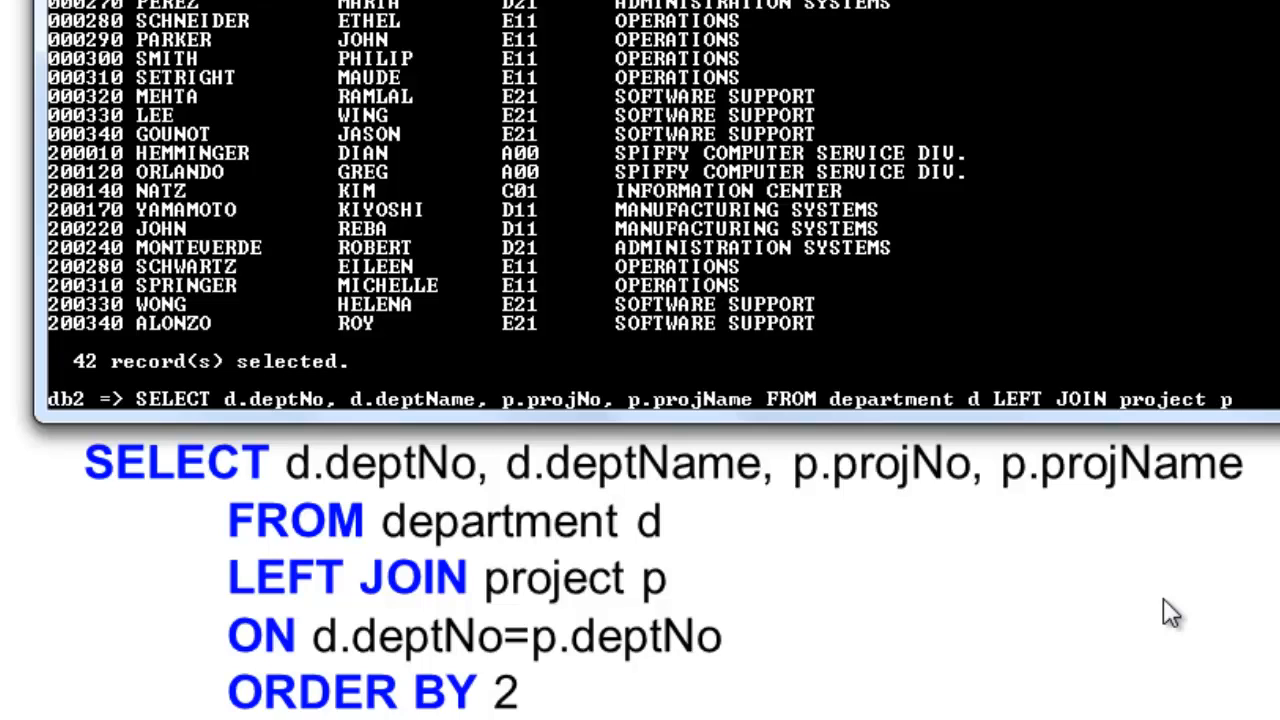
{"action": "type", "text": "ON"}
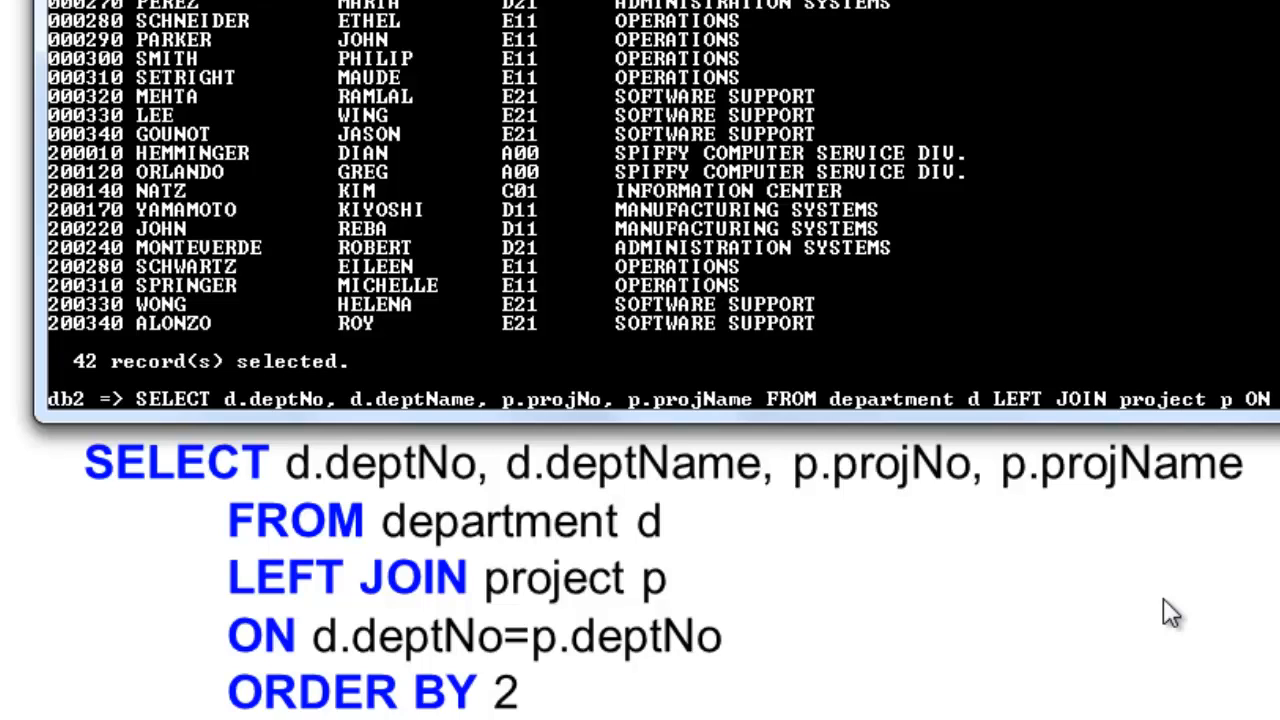
{"action": "type", "text": "deptNo="}
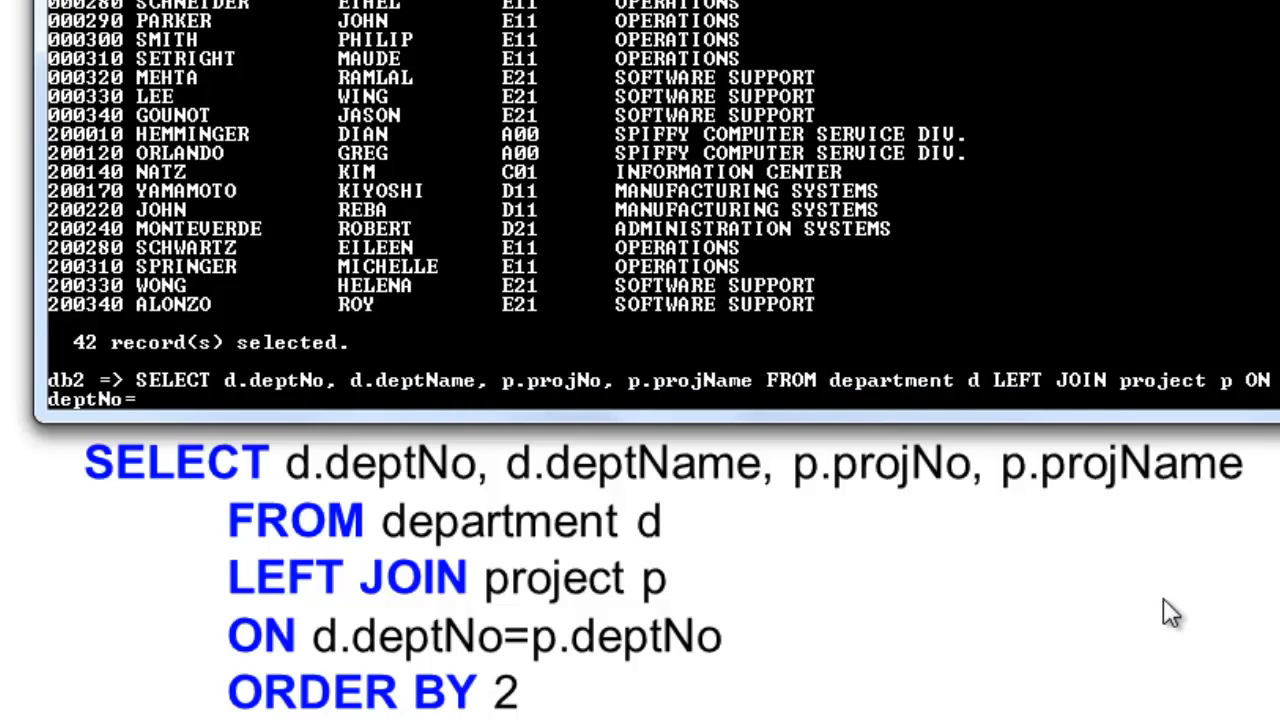
{"action": "type", "text": "p.dep"}
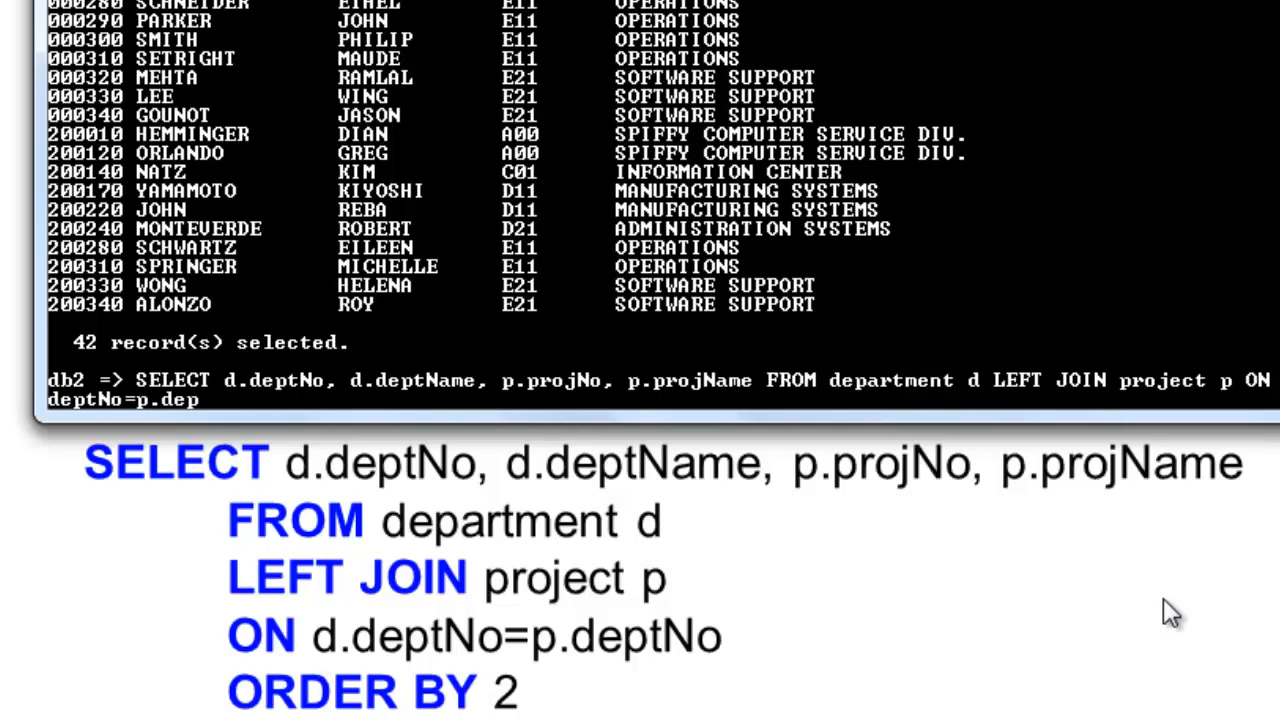
{"action": "type", "text": "tNO"}
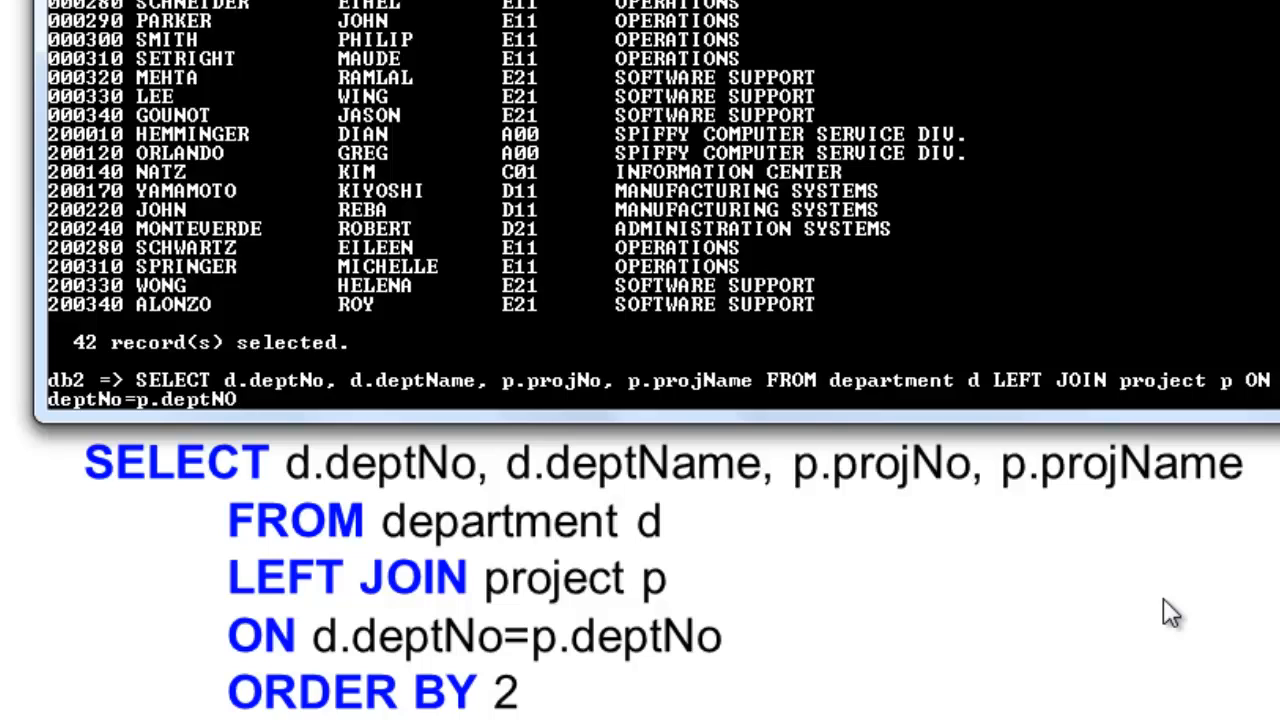
{"action": "type", "text": "ORDER BY"}
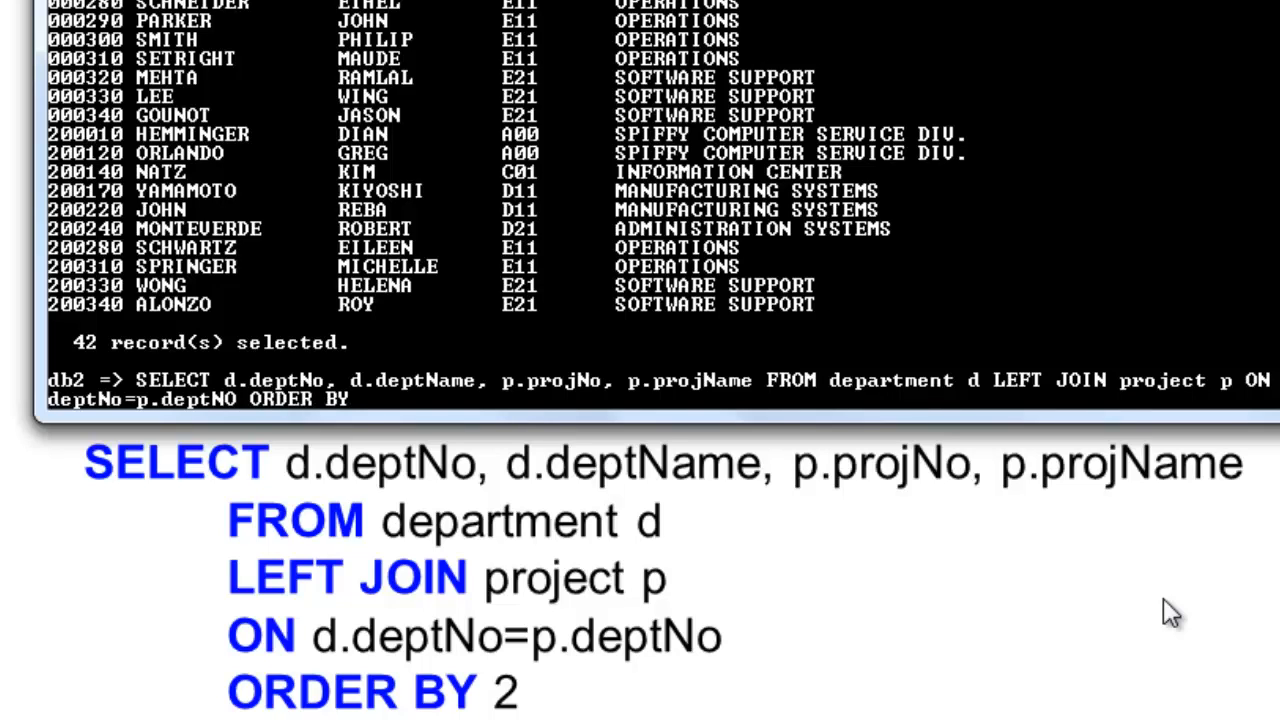
{"action": "type", "text": "2"}
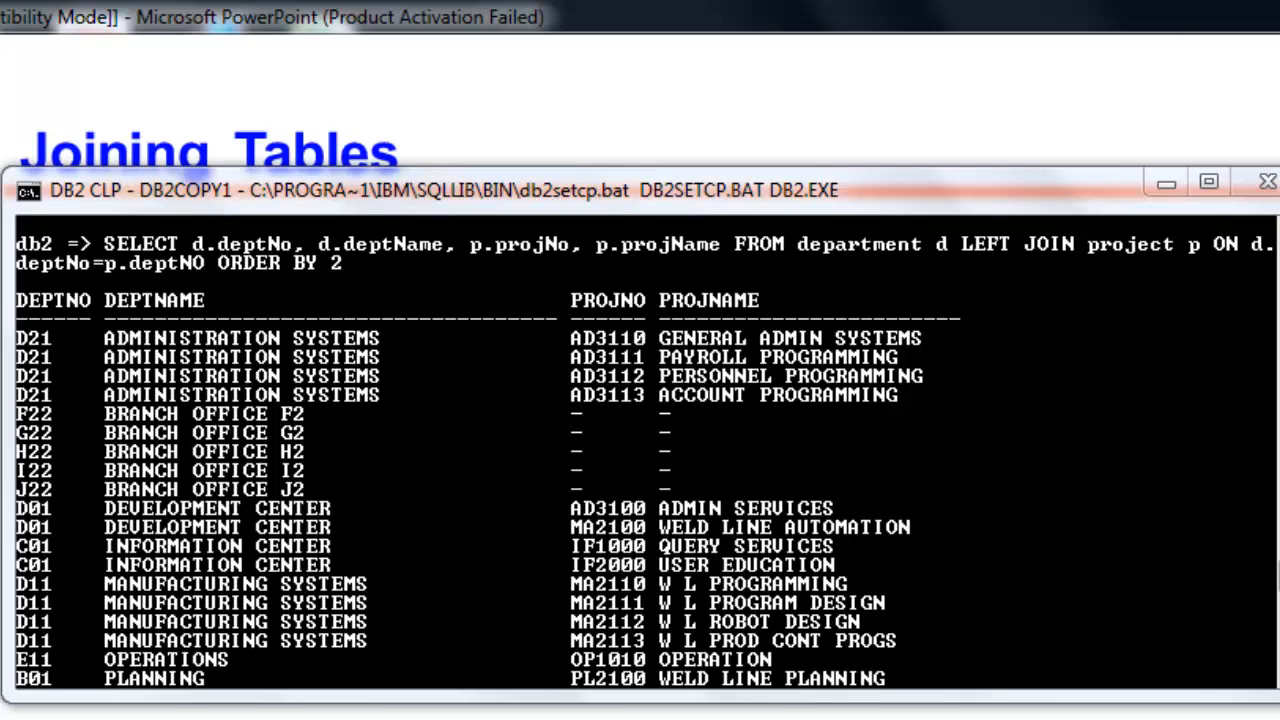
Scroll the LEFT JOIN output down to the '26 record(s) selected' line
{"action": "scroll", "scroll_direction": "down", "scroll_amount": 3}
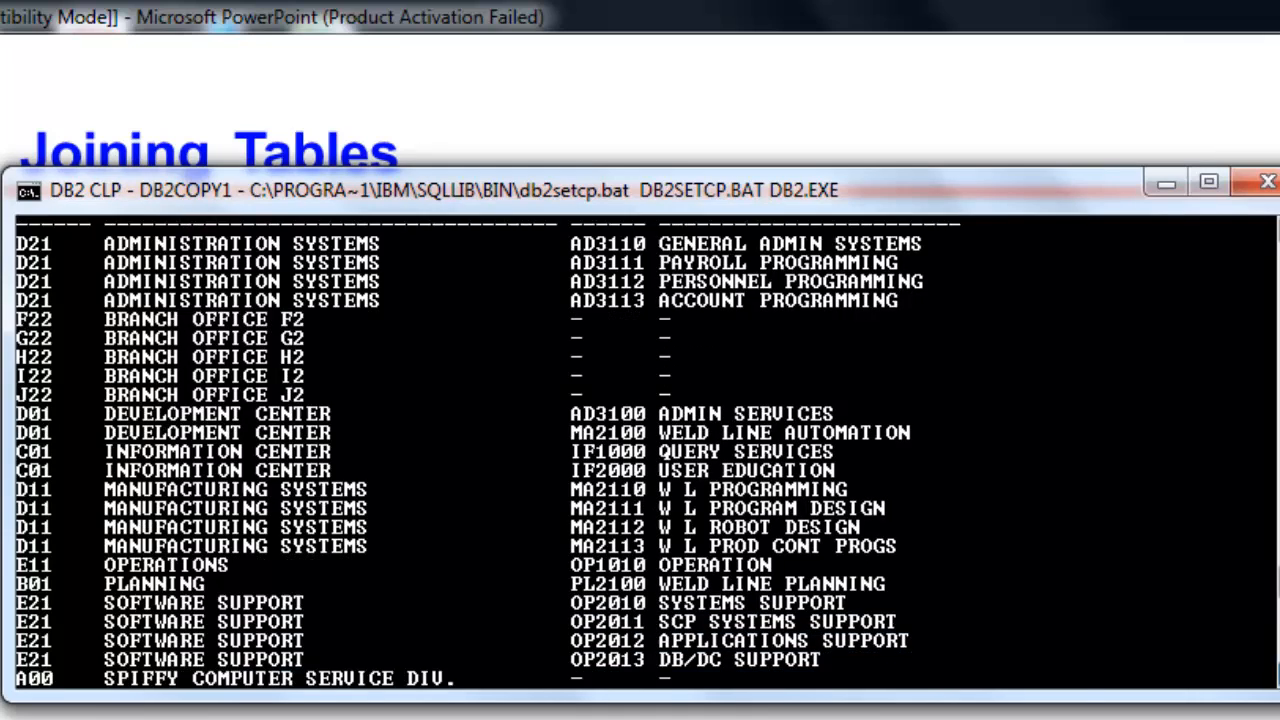
{"action": "scroll", "scroll_direction": "down", "scroll_amount": 3}
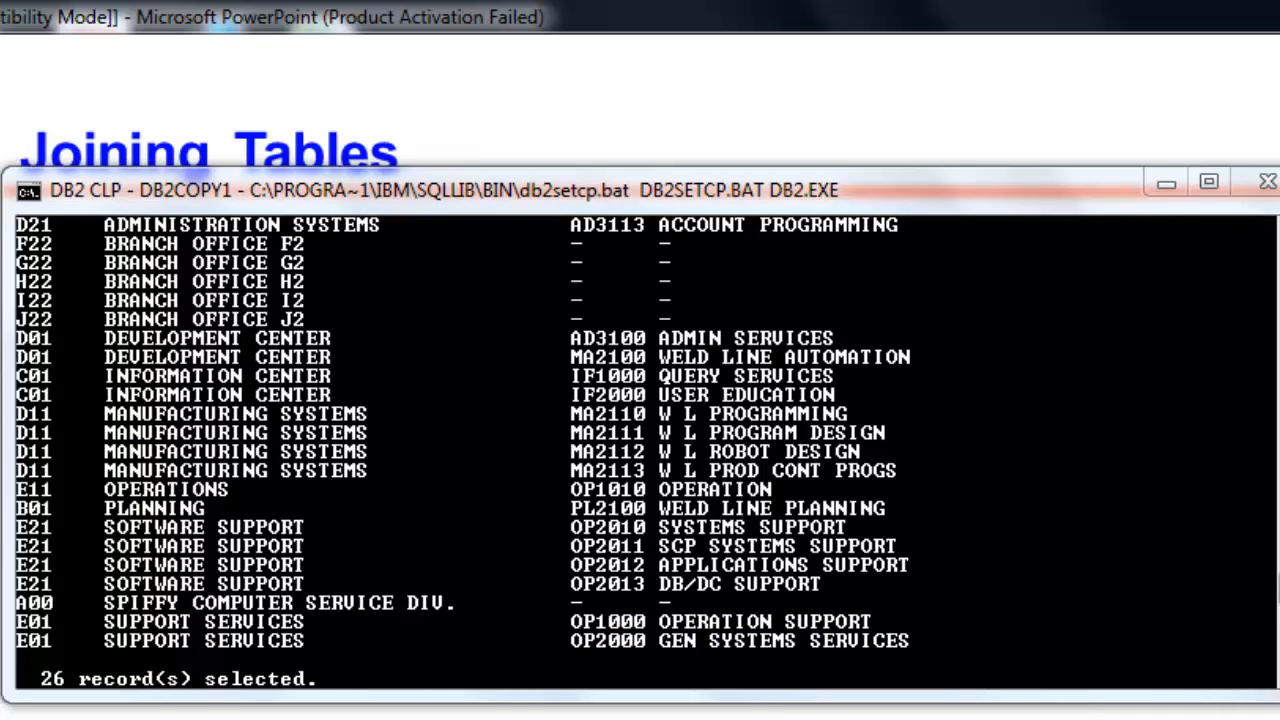
{"action": "scroll", "scroll_direction": "down", "scroll_amount": 3}
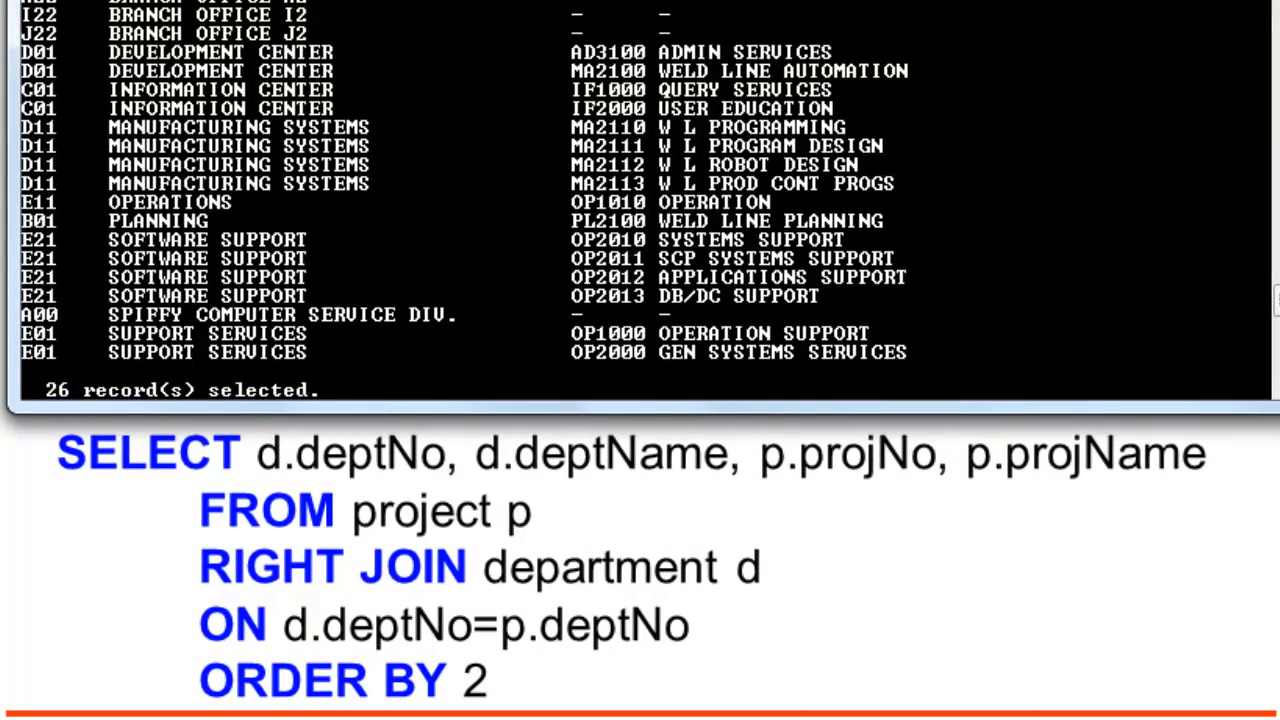
Type the project–department RIGHT JOIN on p.deptNo with ORDER BY, correcting a typo
{"action": "type", "text": "s"}
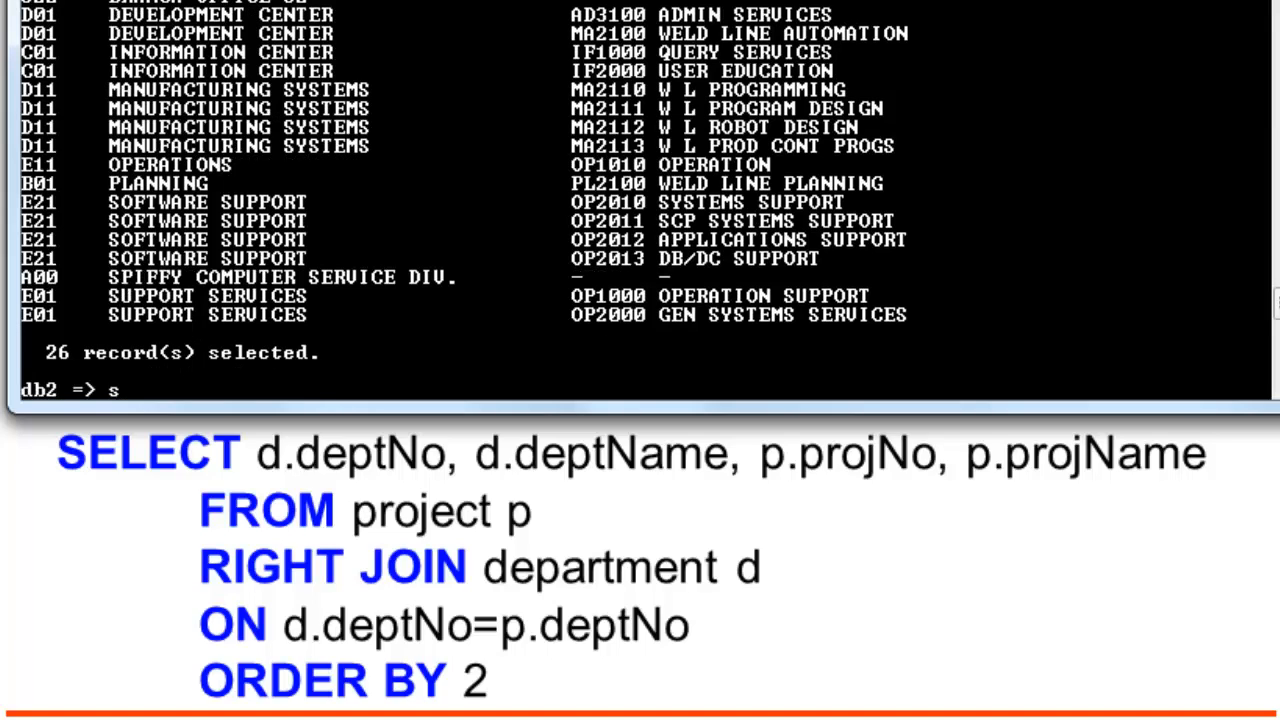
{"action": "type", "text": "ELECT"}
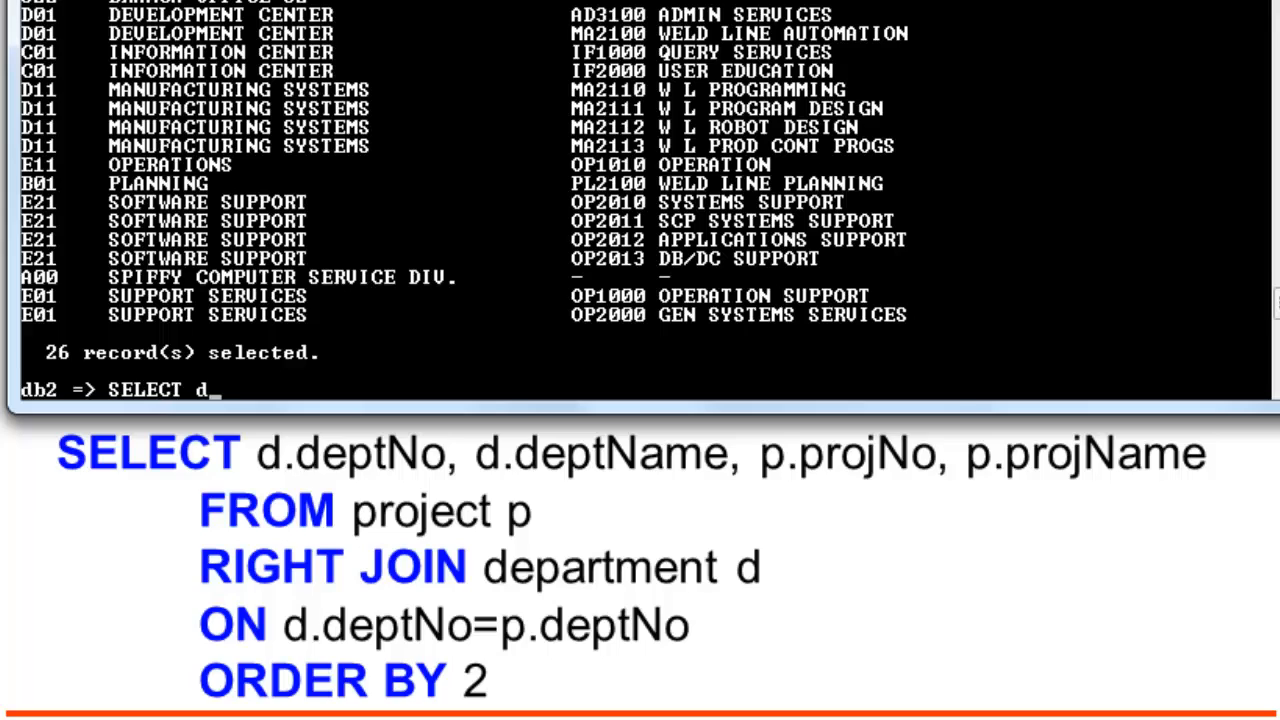
{"action": "type", "text": "deptNo, d."}
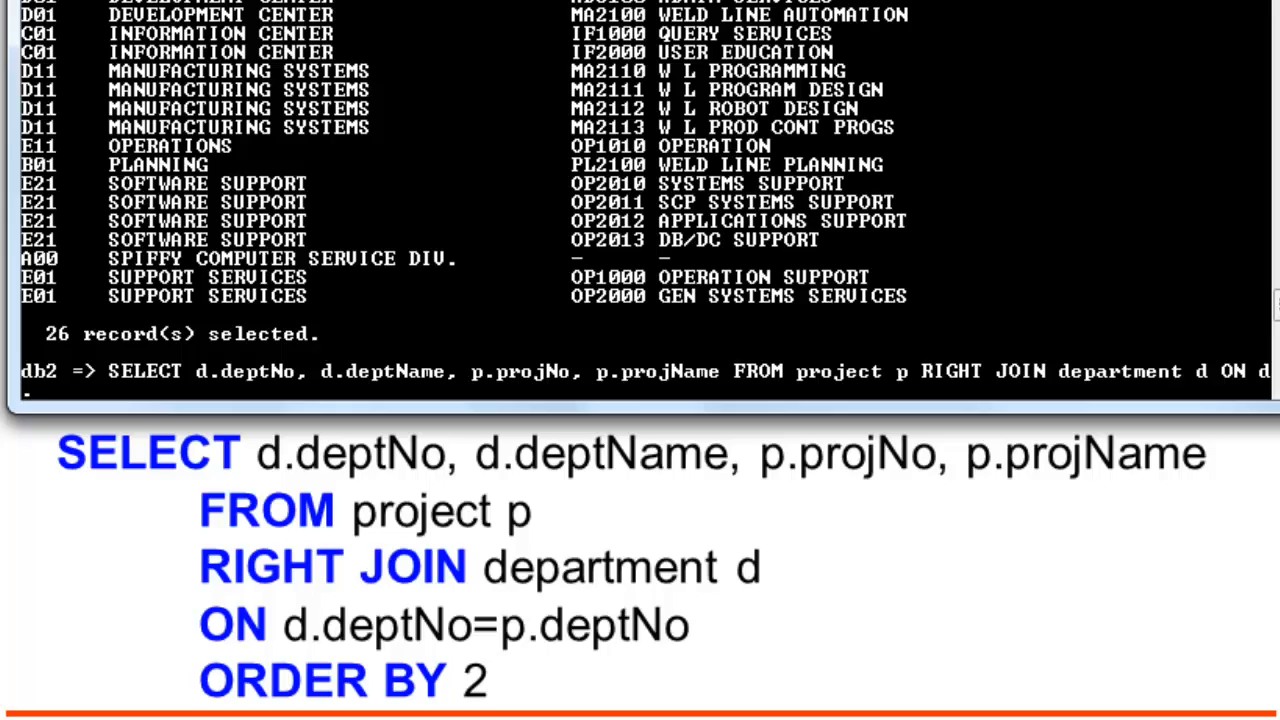
{"action": "type", "text": "deptNo=deptNo"}
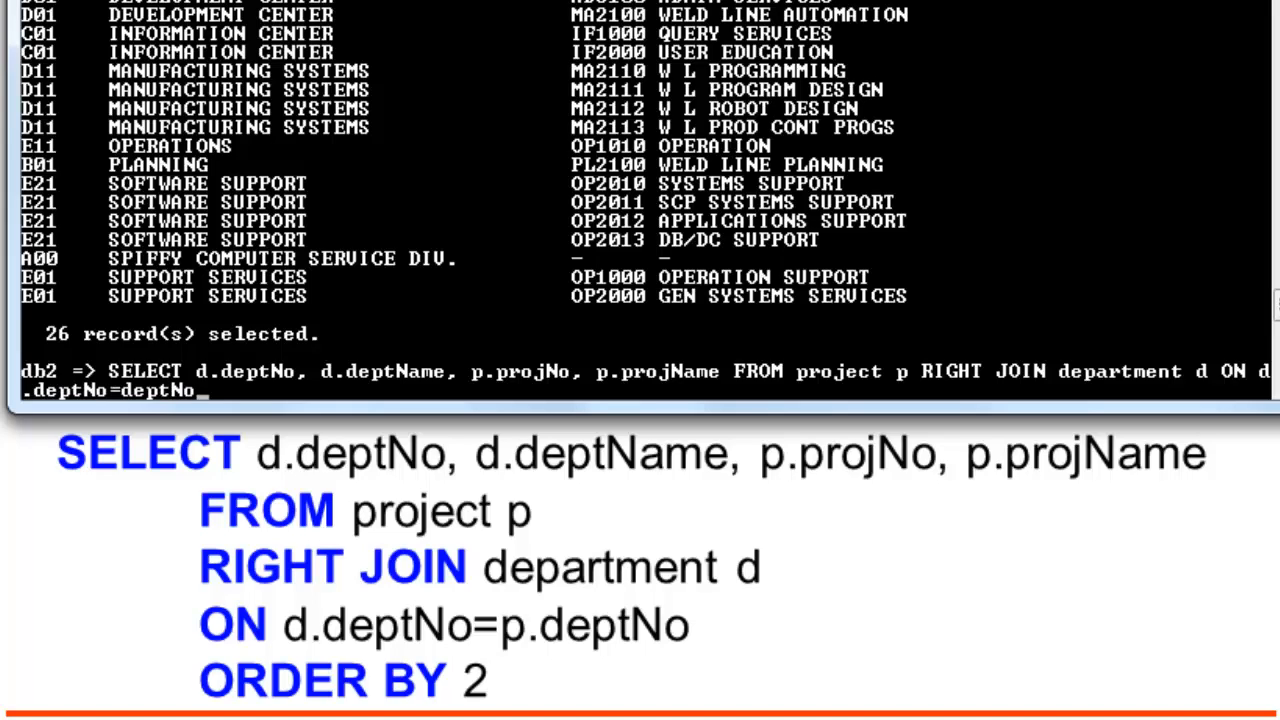
{"action": "key", "text": "BackSpace"}
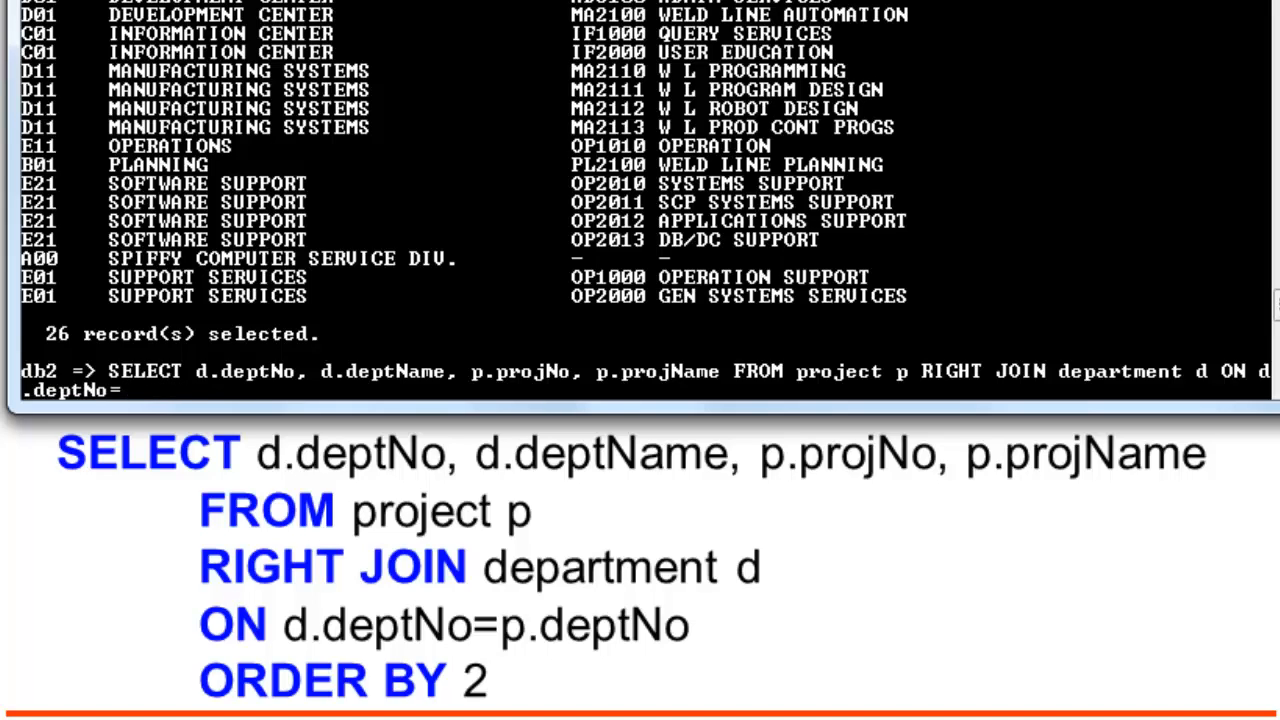
{"action": "type", "text": "p.deptN"}
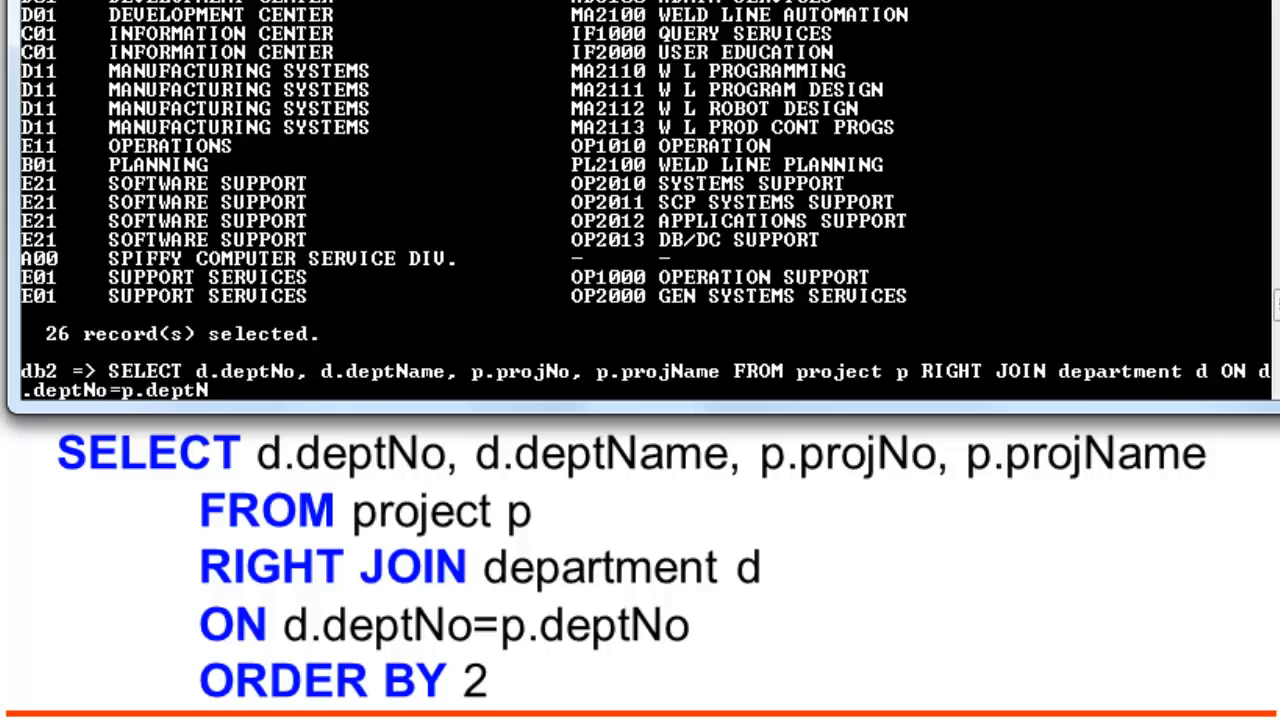
{"action": "type", "text": "O"}
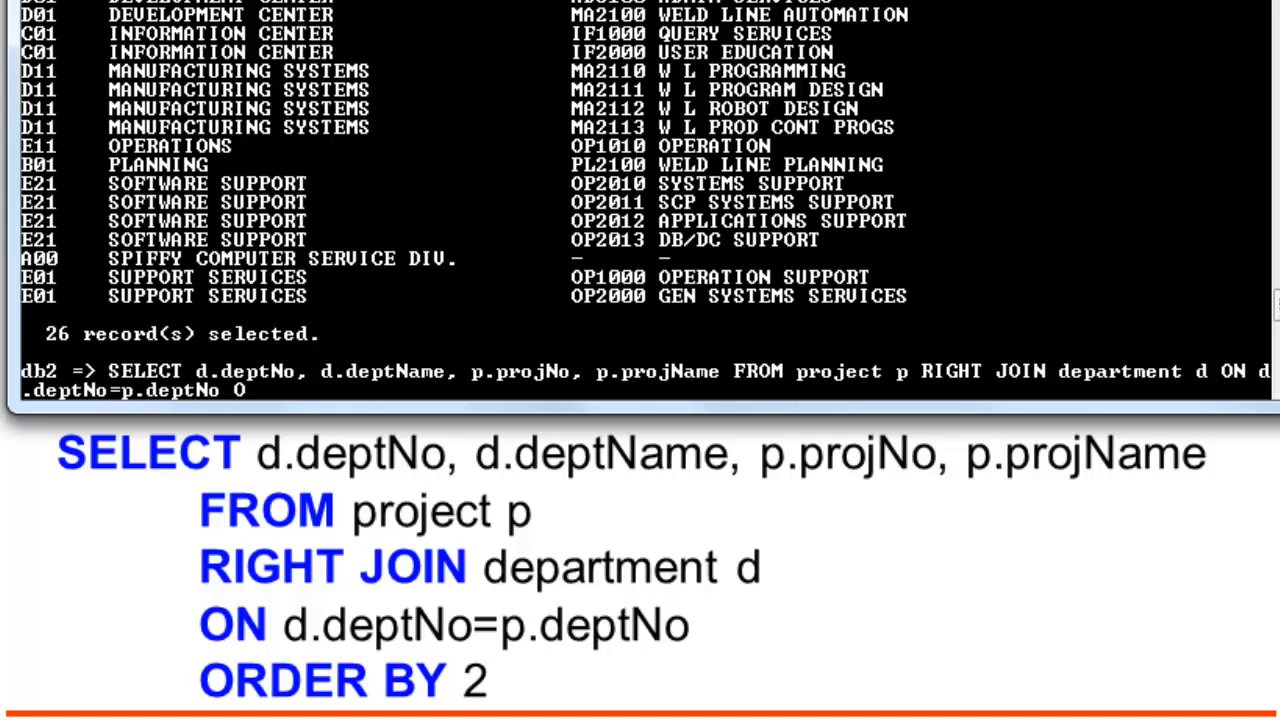
{"action": "type", "text": "RDER BY 2"}
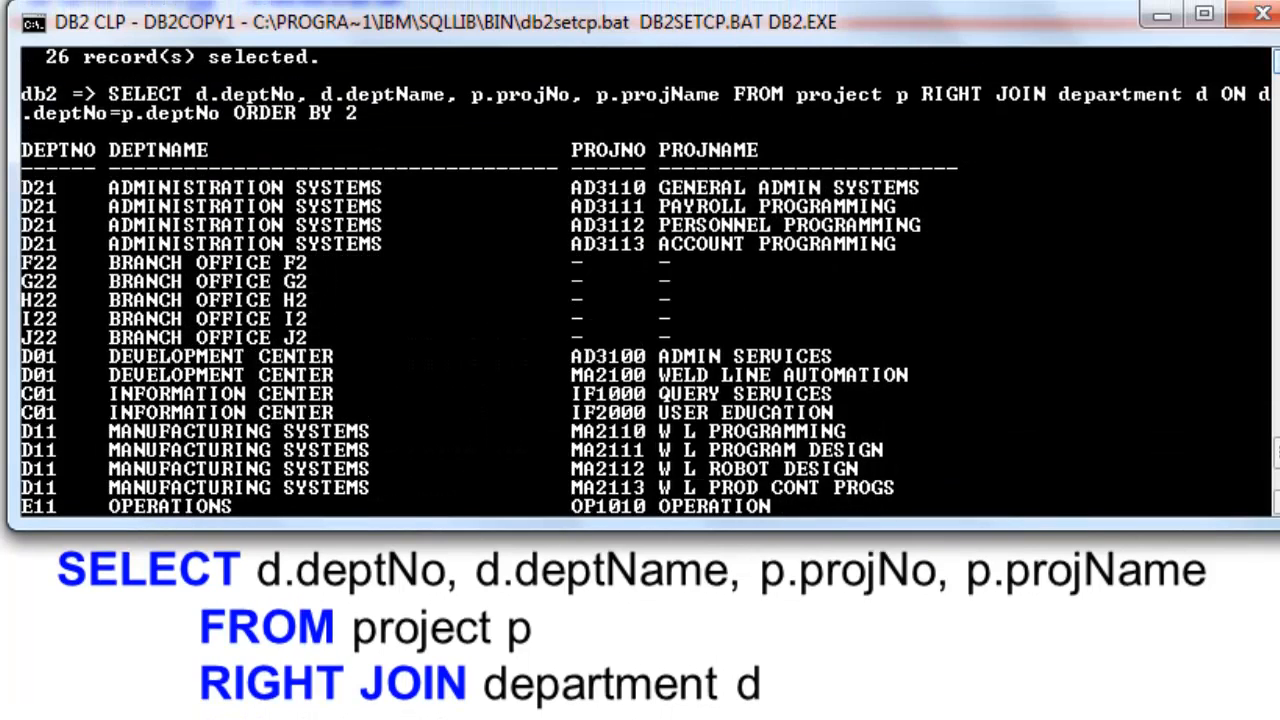
{"action": "mouse_move", "coordinate": [1170, 652]}
{"action": "type", "text": "S"}
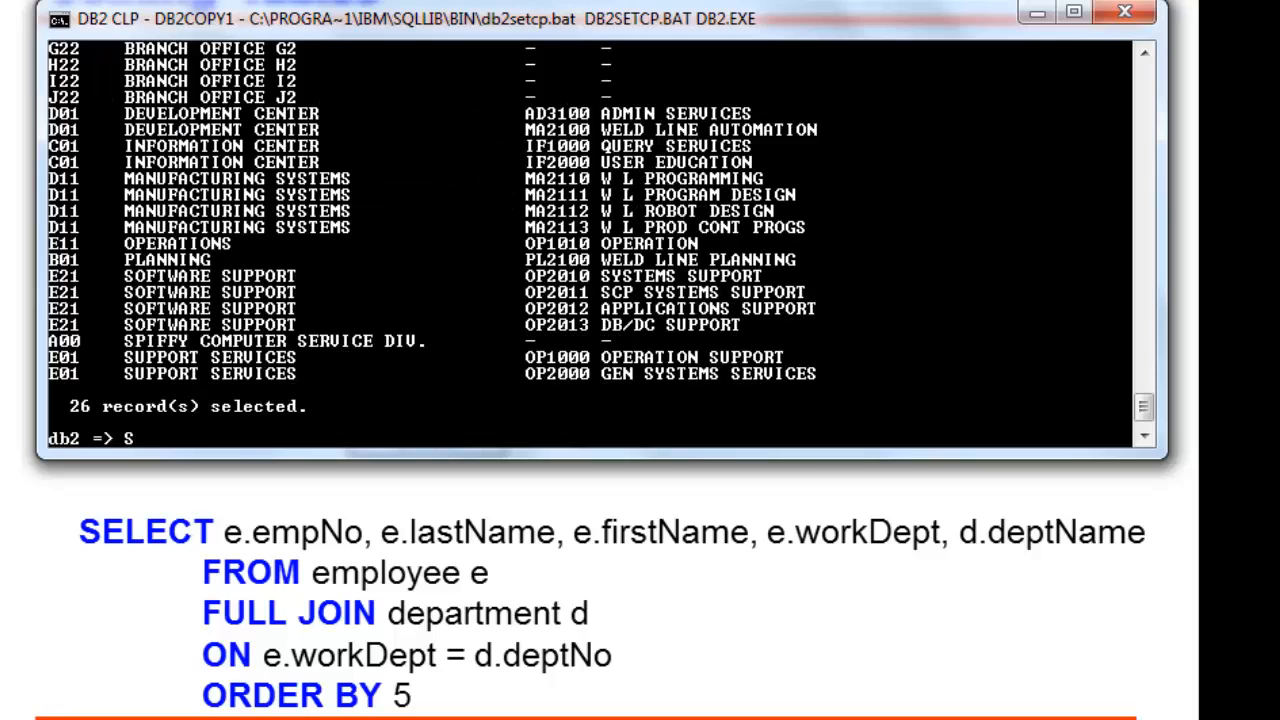
Type 'SELECT e.empNo, e.lastName, e.firstName, e.workDept, d.deptName FROM employee e FULL JOIN'
{"action": "type", "text": "ELECT"}
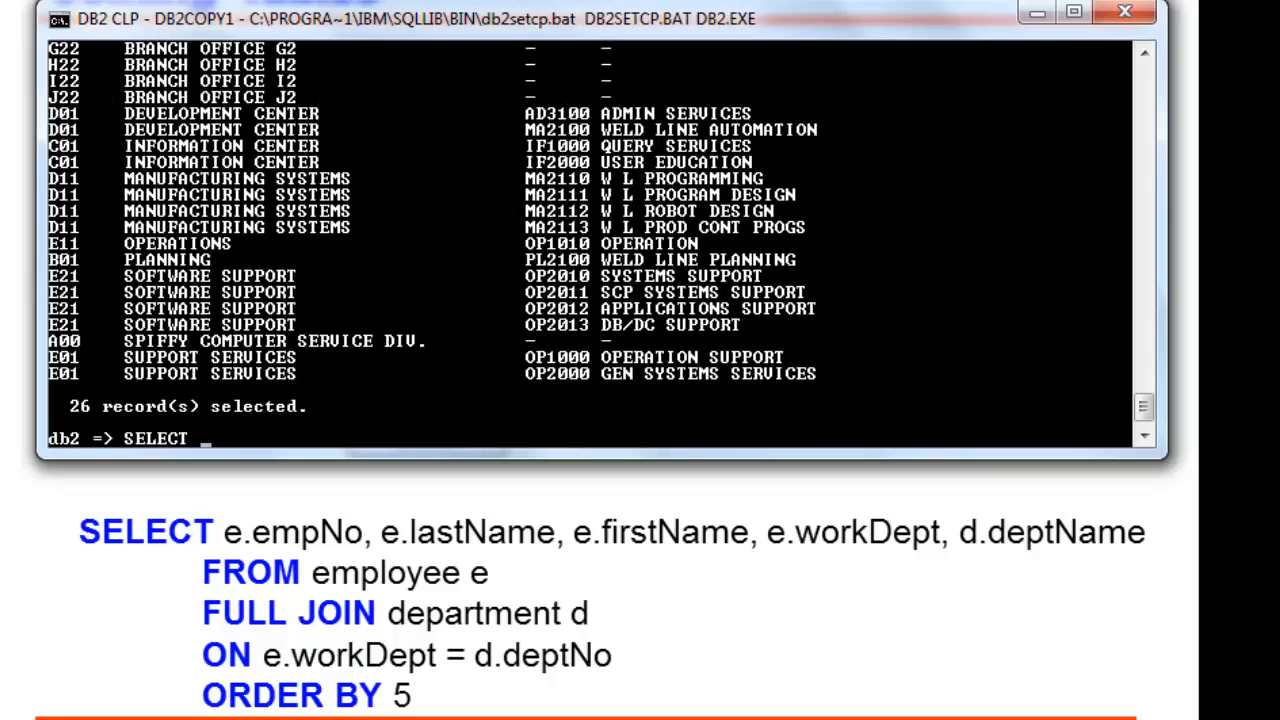
{"action": "type", "text": "e.empNo, e.lastName, e.firstName, e.workDept, d.deptName FROM employee e FULL JOIN"}
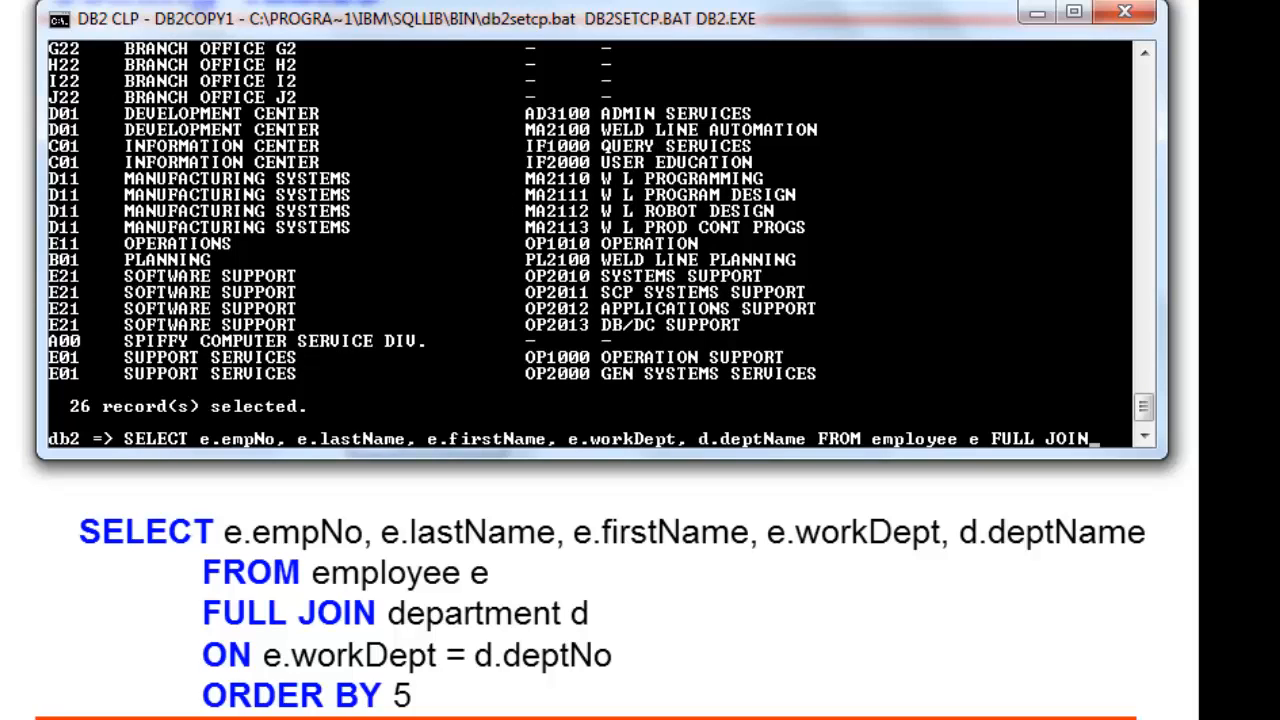